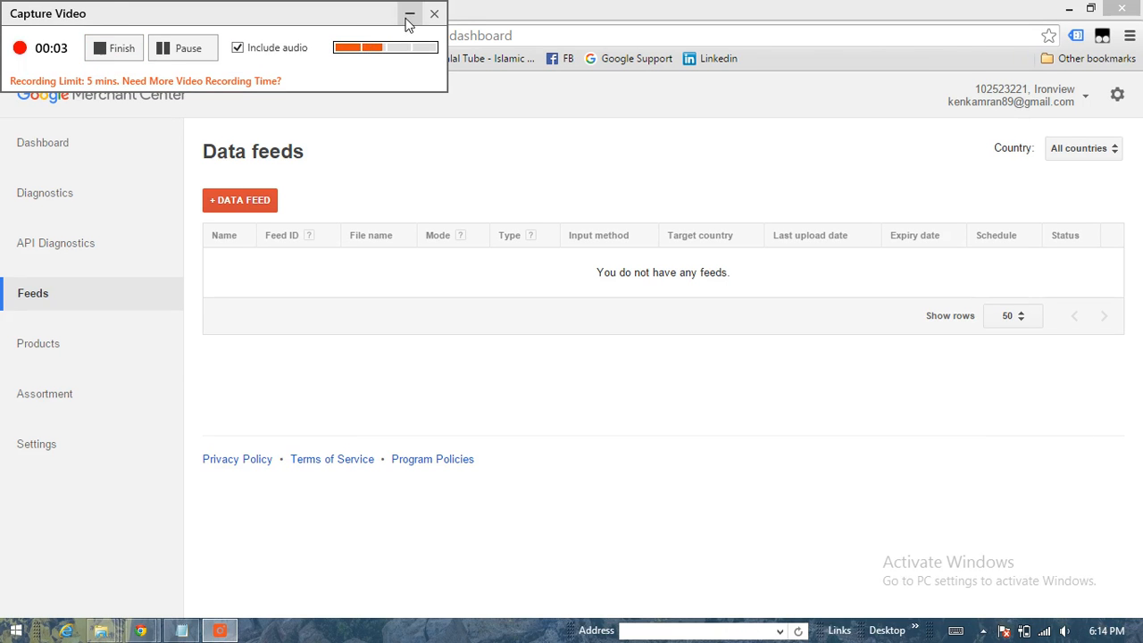
Create a Products data feed named 'new' with Australia as the target country
left_click(409, 13)
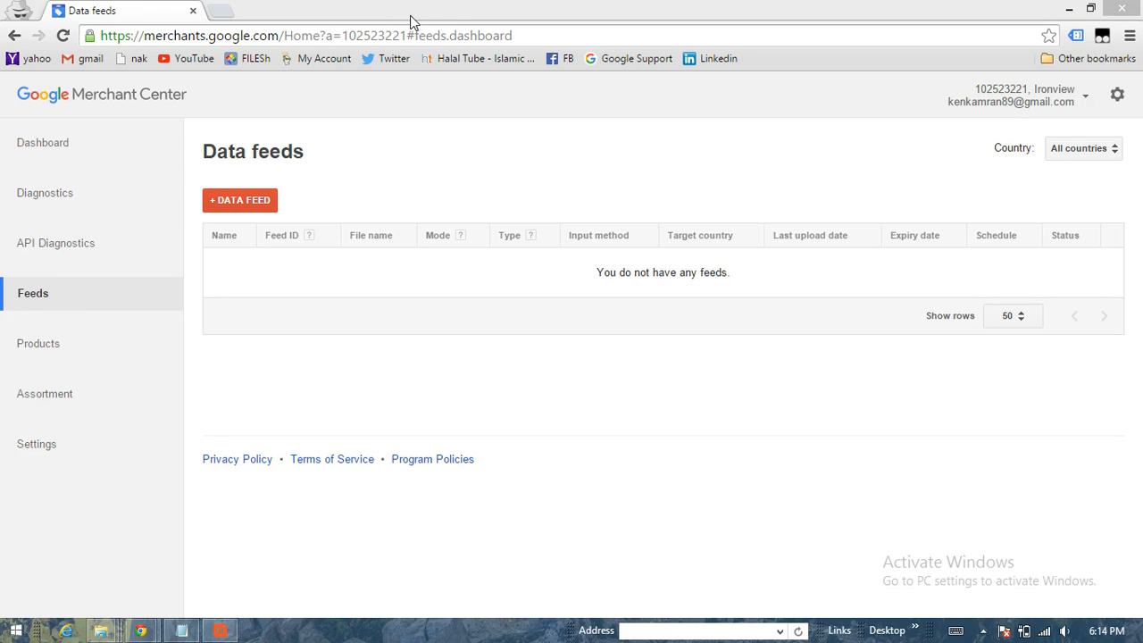
mouse_move(321, 119)
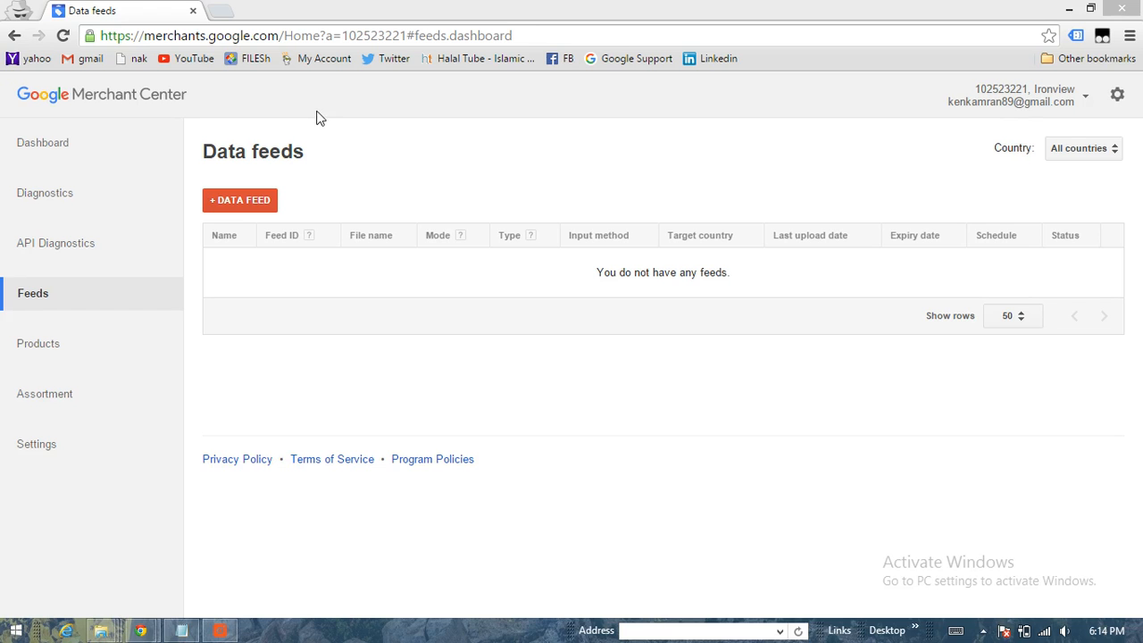
mouse_move(313, 129)
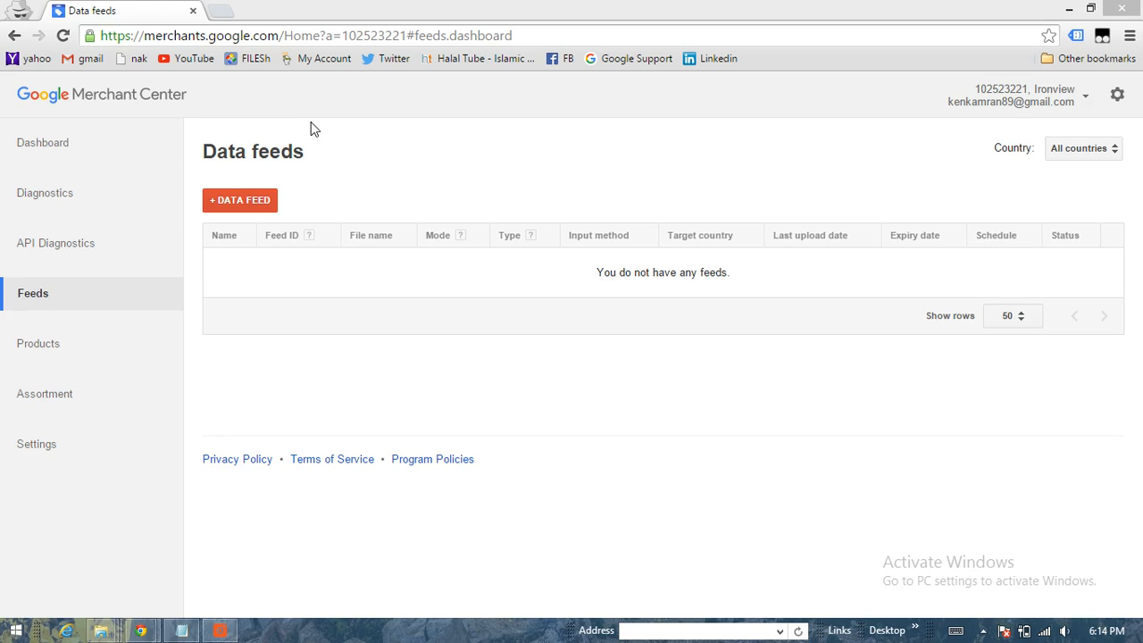
mouse_move(37, 343)
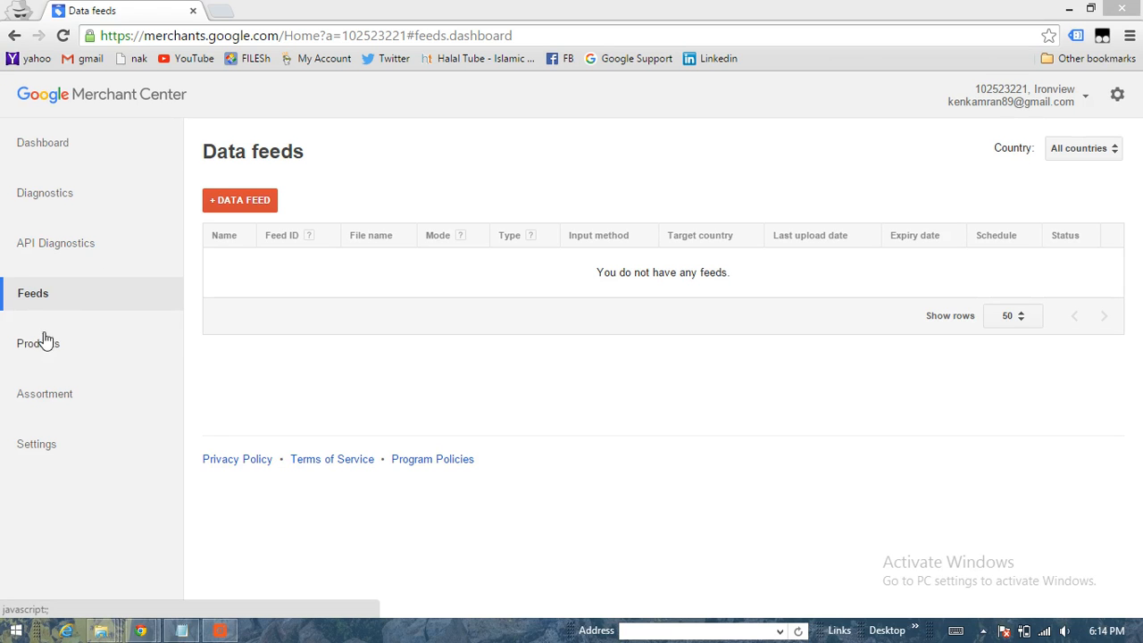
mouse_move(253, 223)
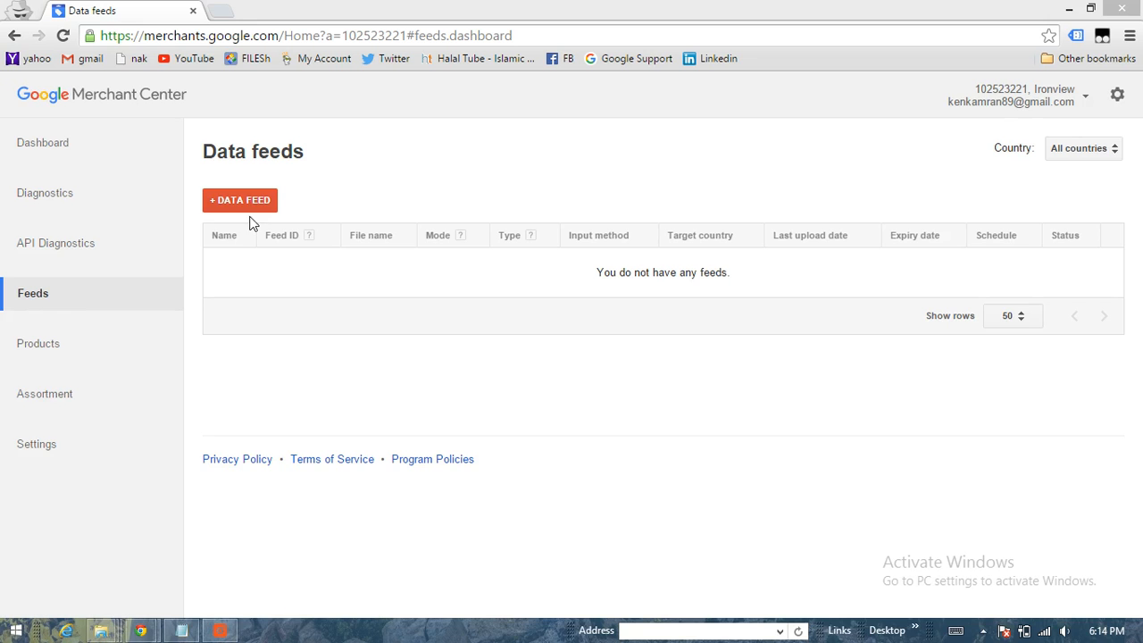
left_click(239, 199)
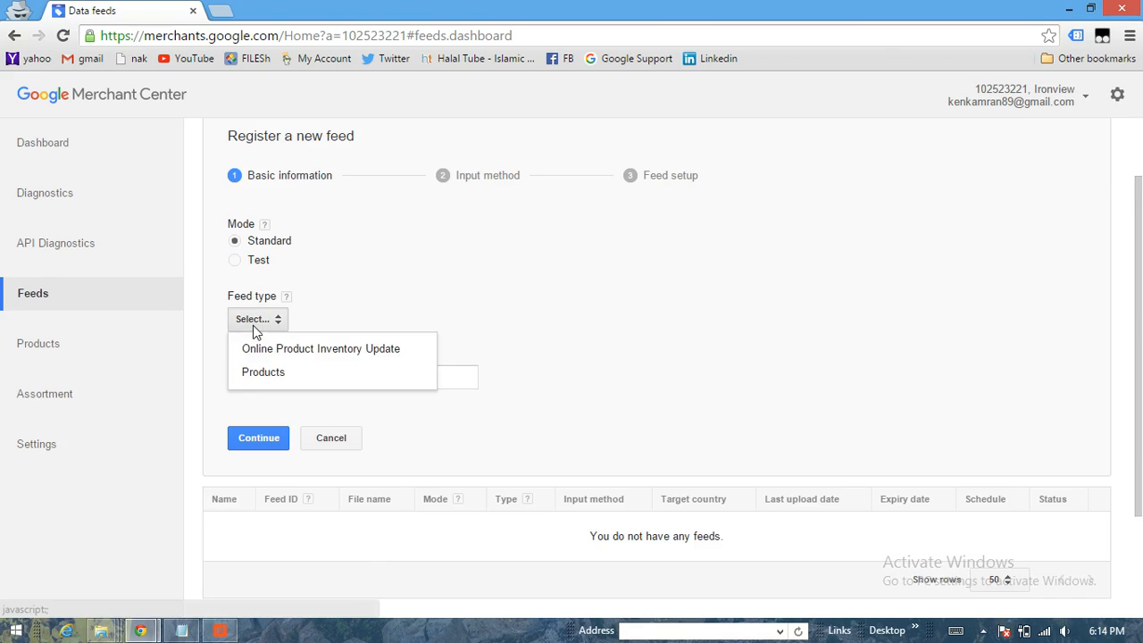
left_click(263, 371)
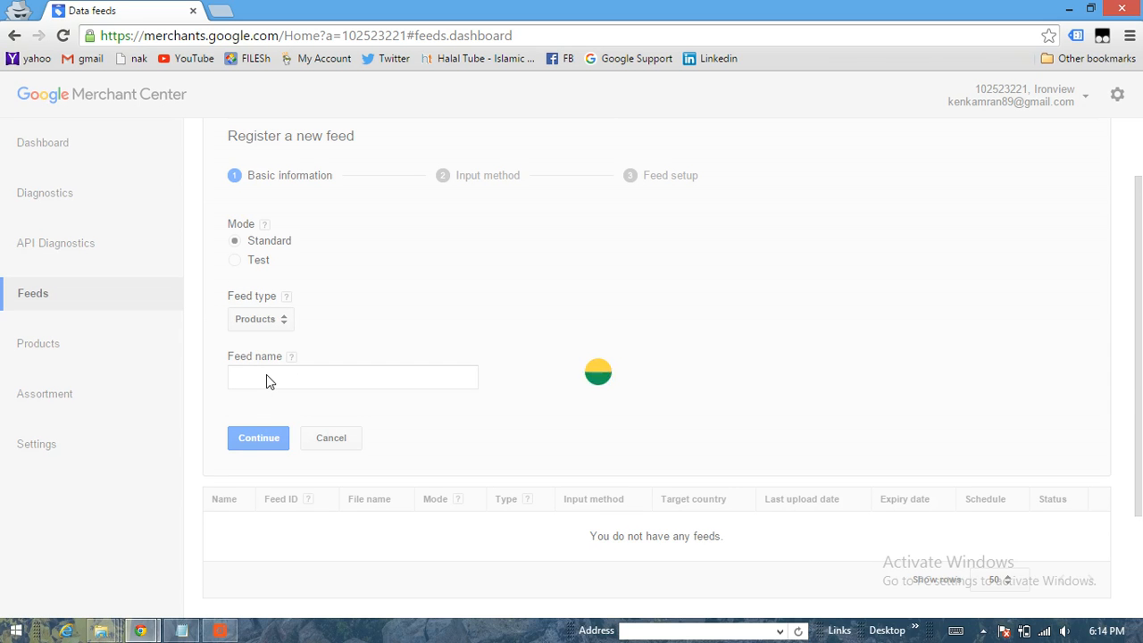
left_click(260, 319)
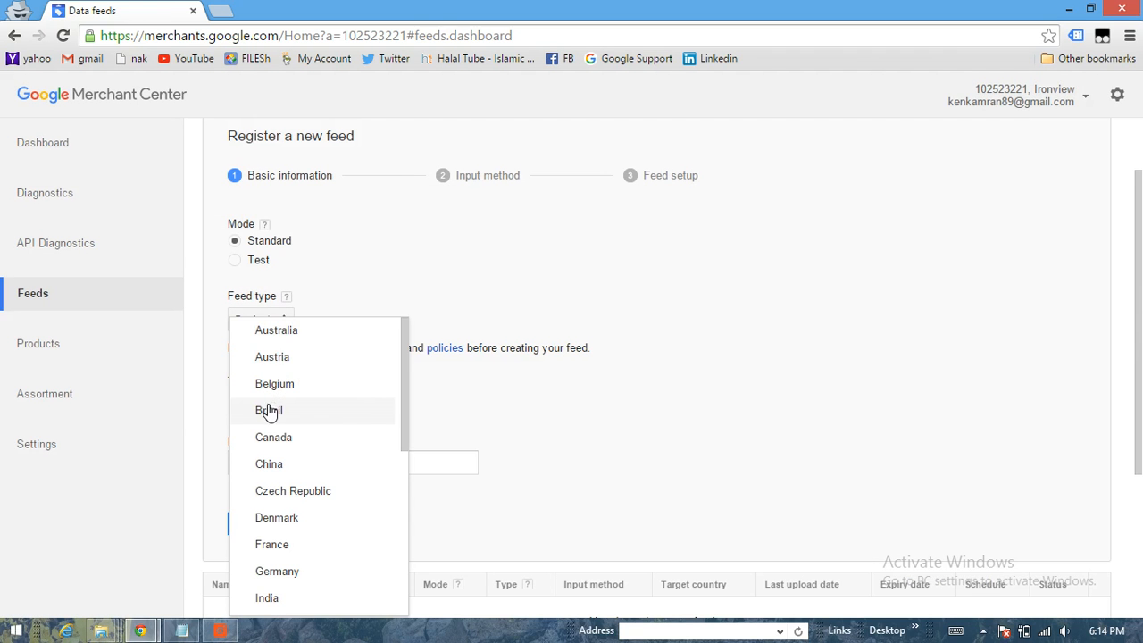
left_click(276, 329)
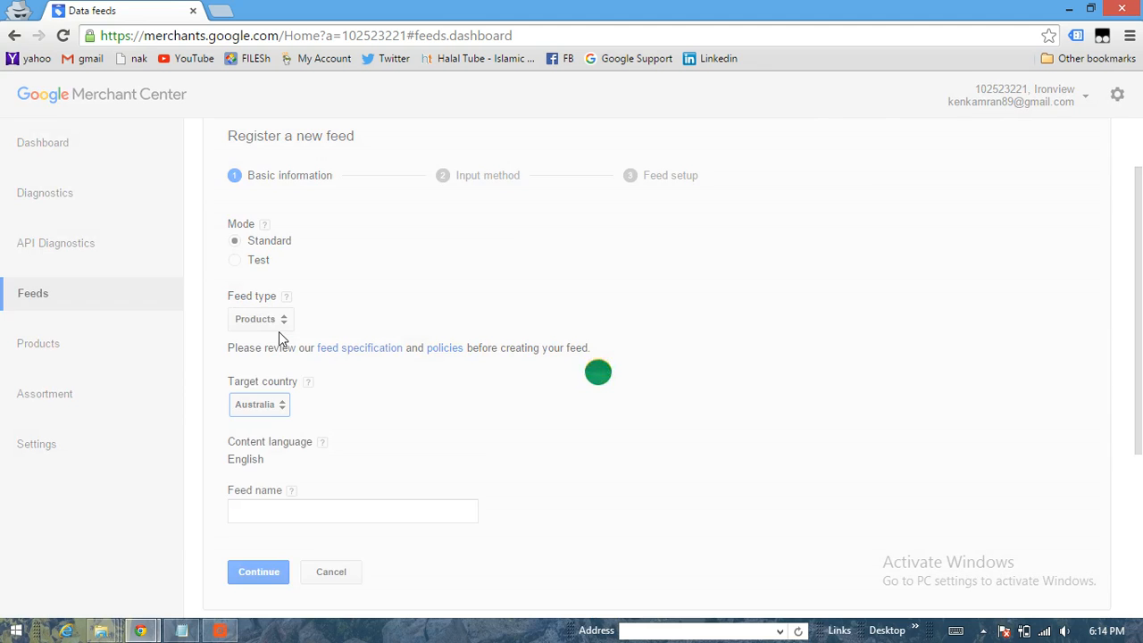
scroll("down", 3)
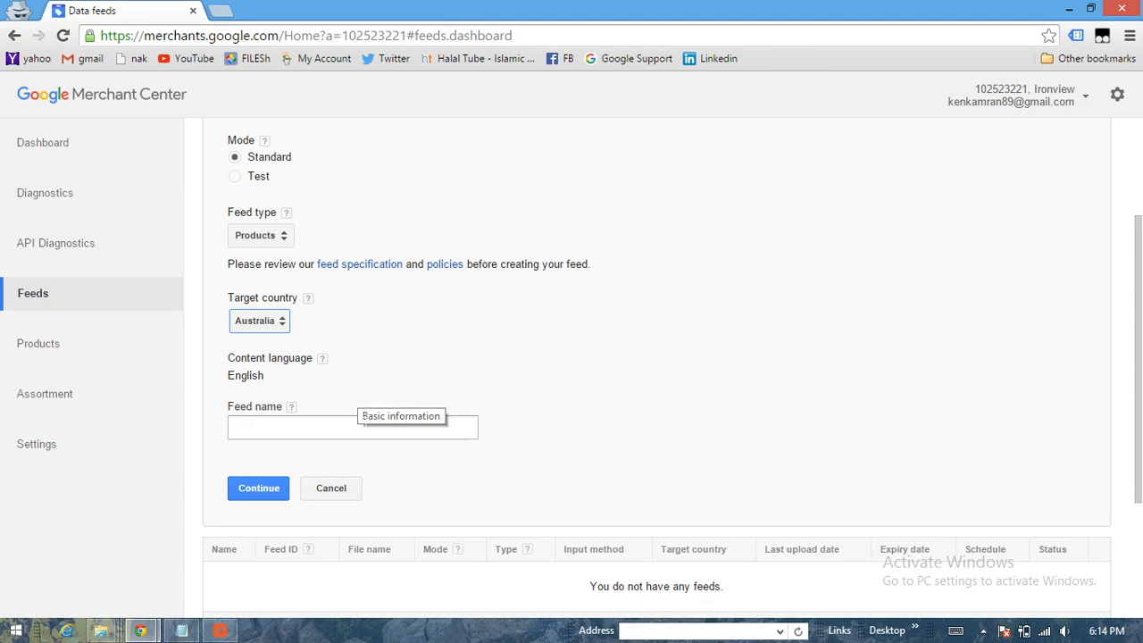
type("n")
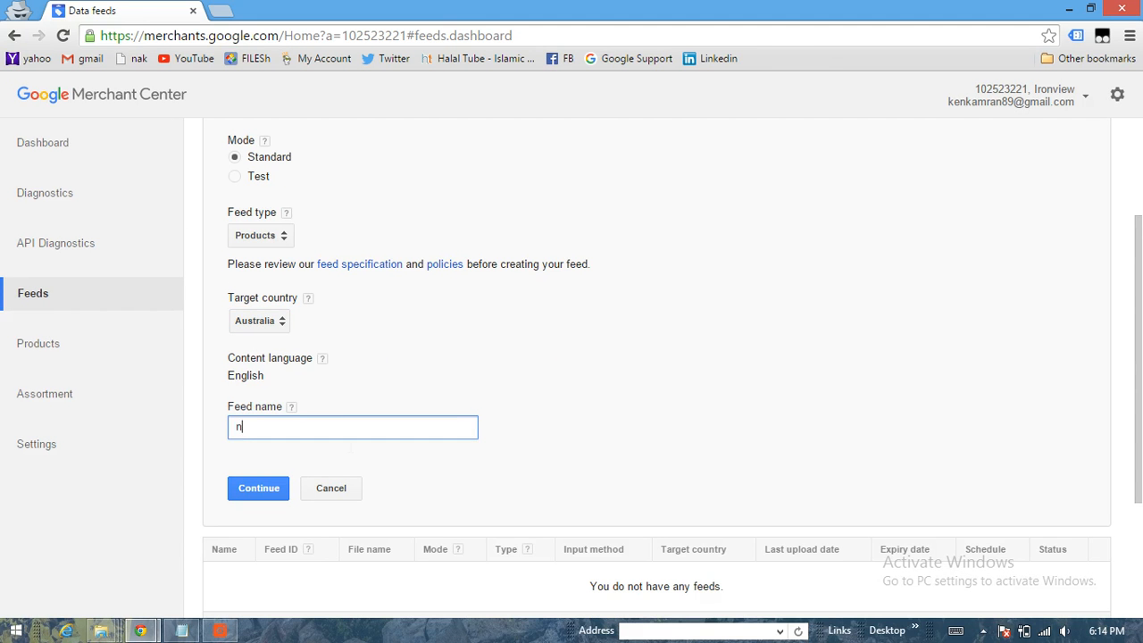
type("ew")
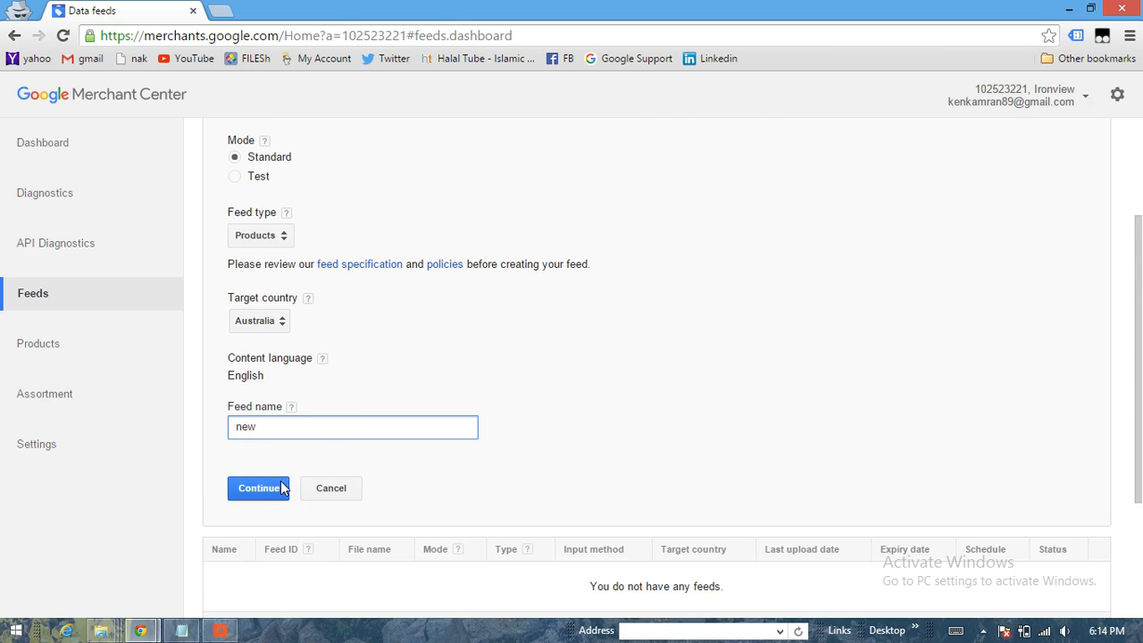
left_click(258, 487)
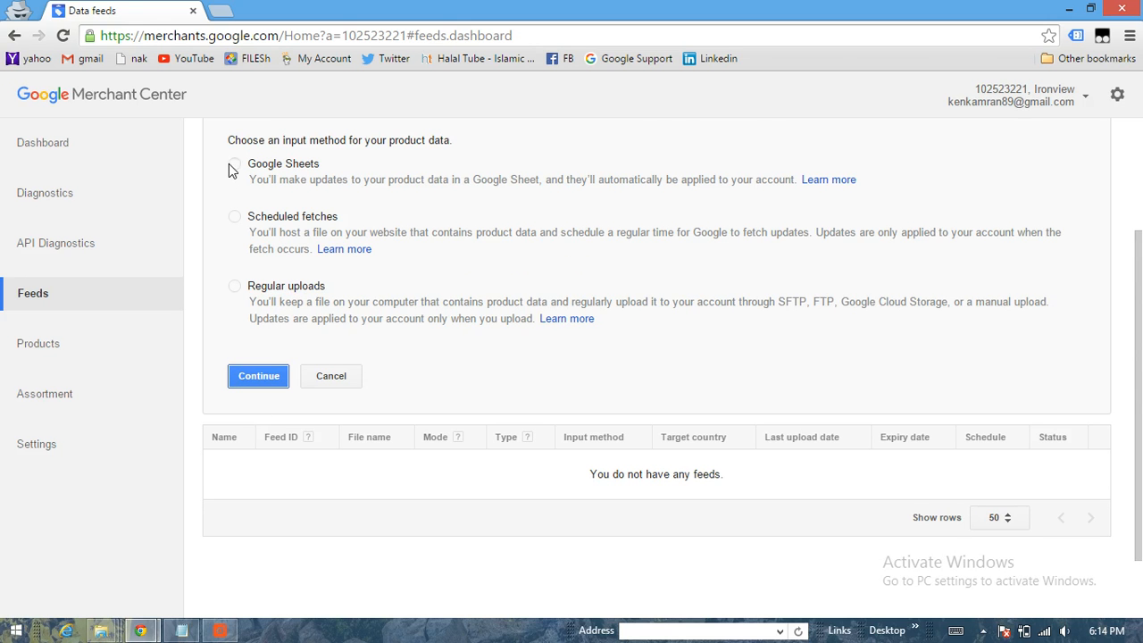
Choose a generated Google Sheets template as input, save, and allow Drive access
left_click(259, 375)
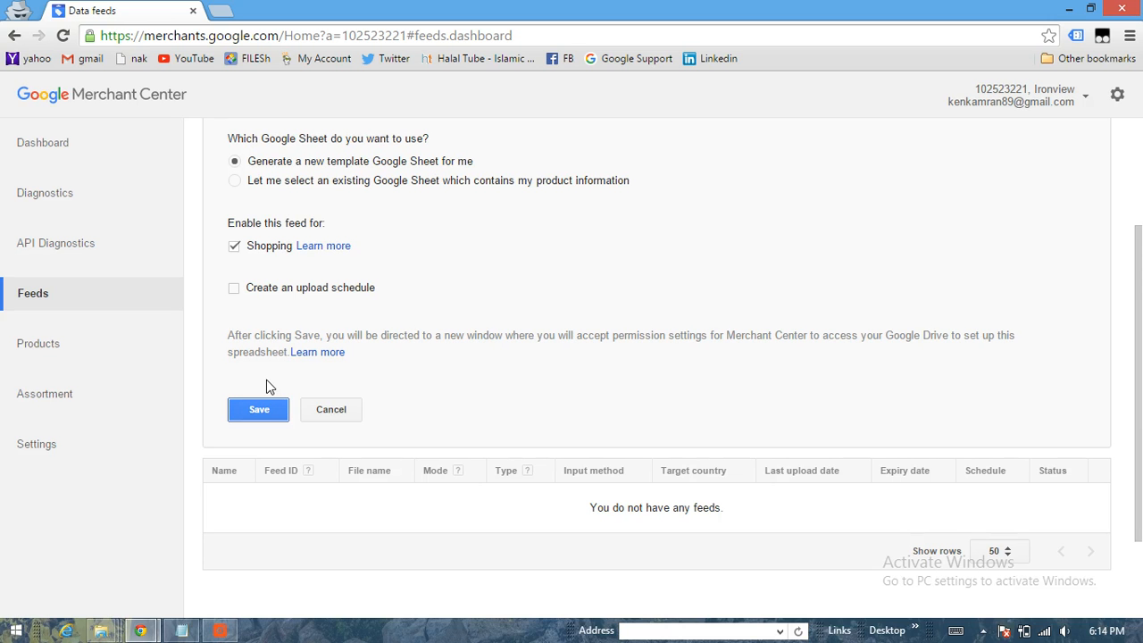
mouse_move(282, 383)
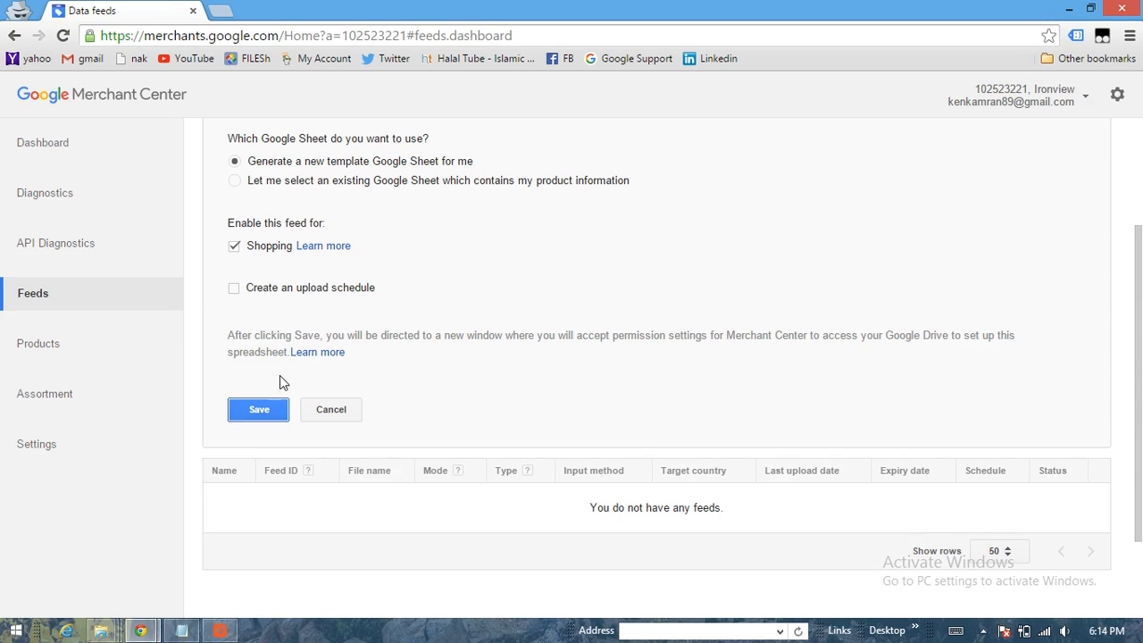
left_click(258, 409)
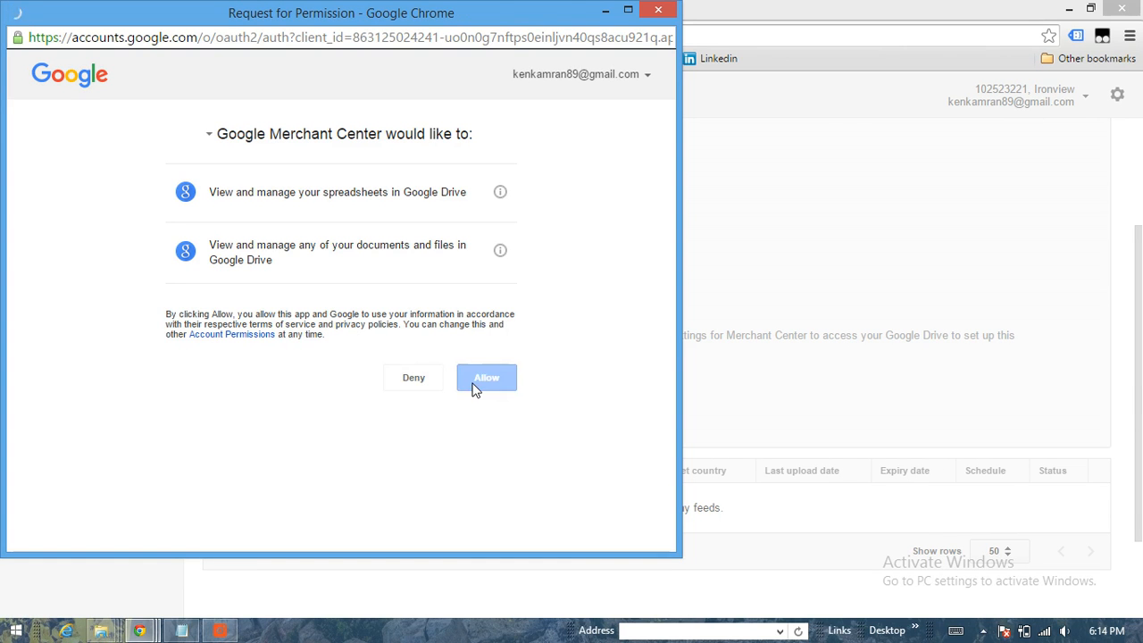
left_click(485, 377)
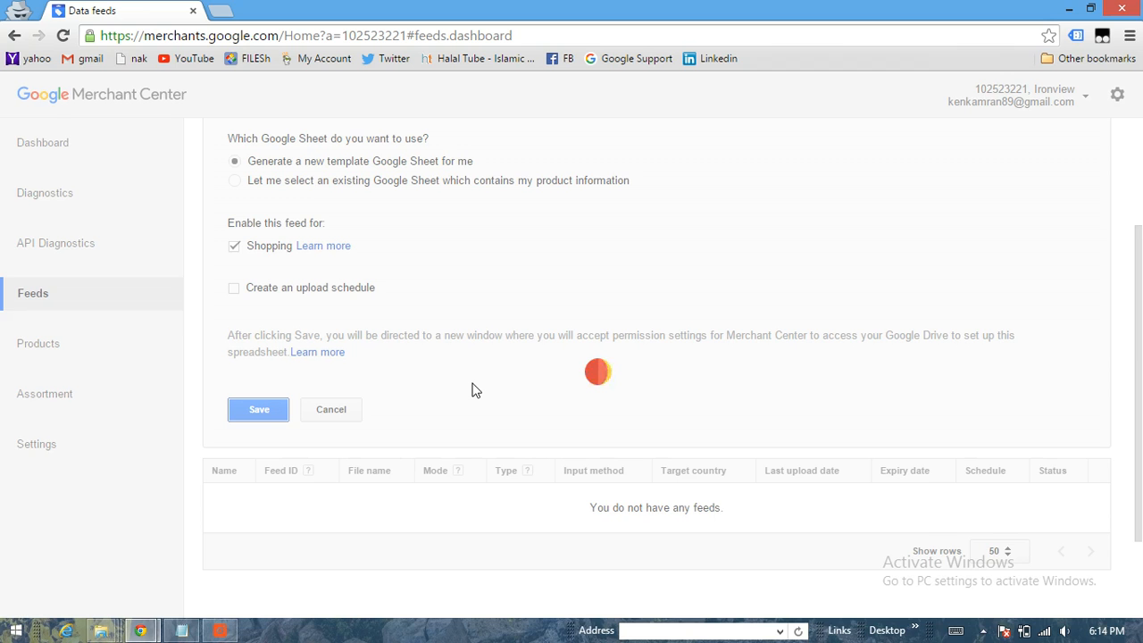
Open the 'new' feed's details and its generated spreadsheet for editing
left_click(259, 409)
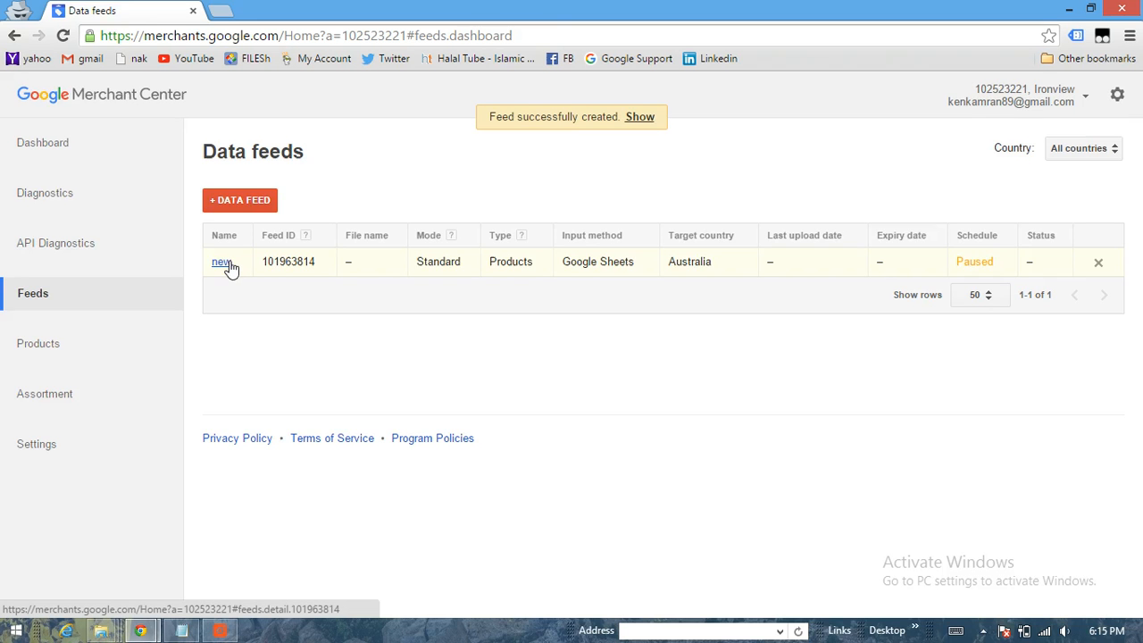
left_click(221, 262)
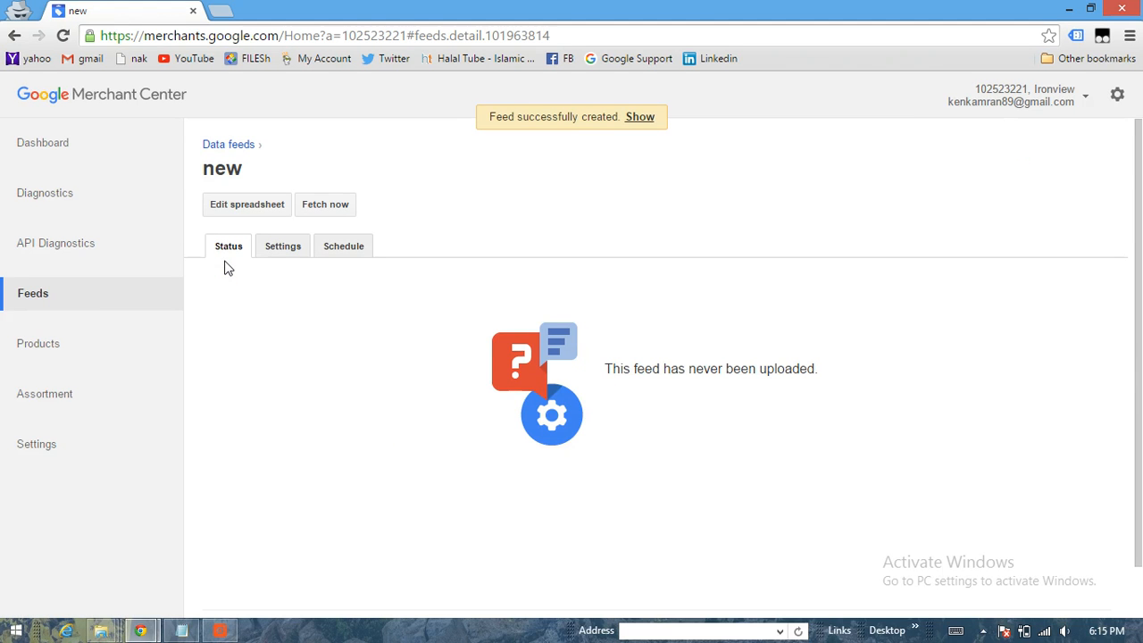
mouse_move(247, 205)
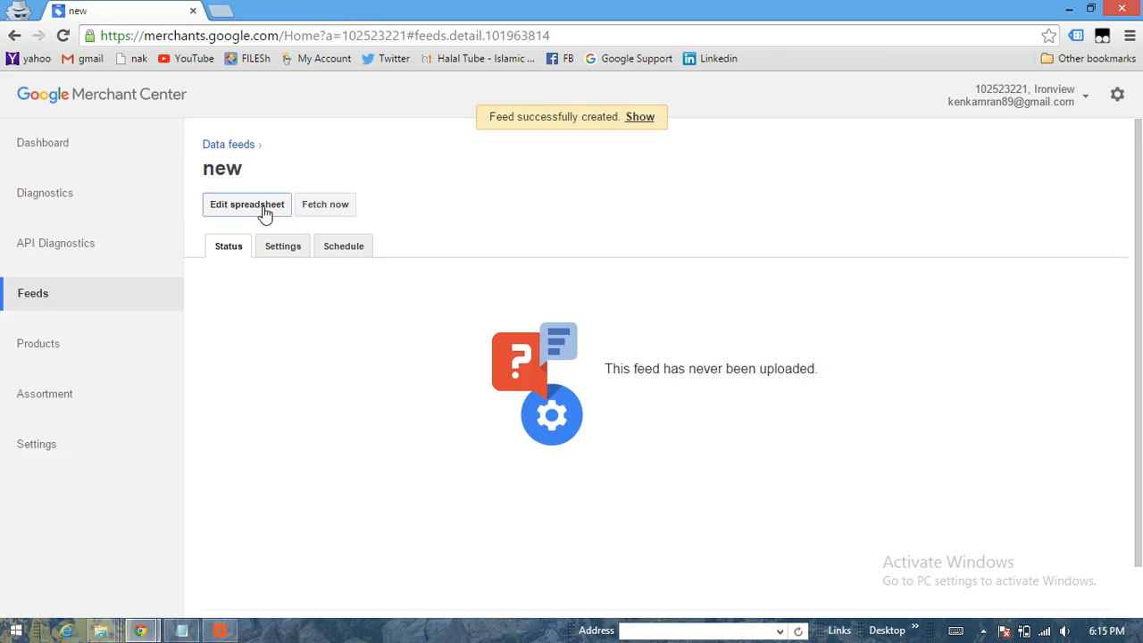
left_click(247, 205)
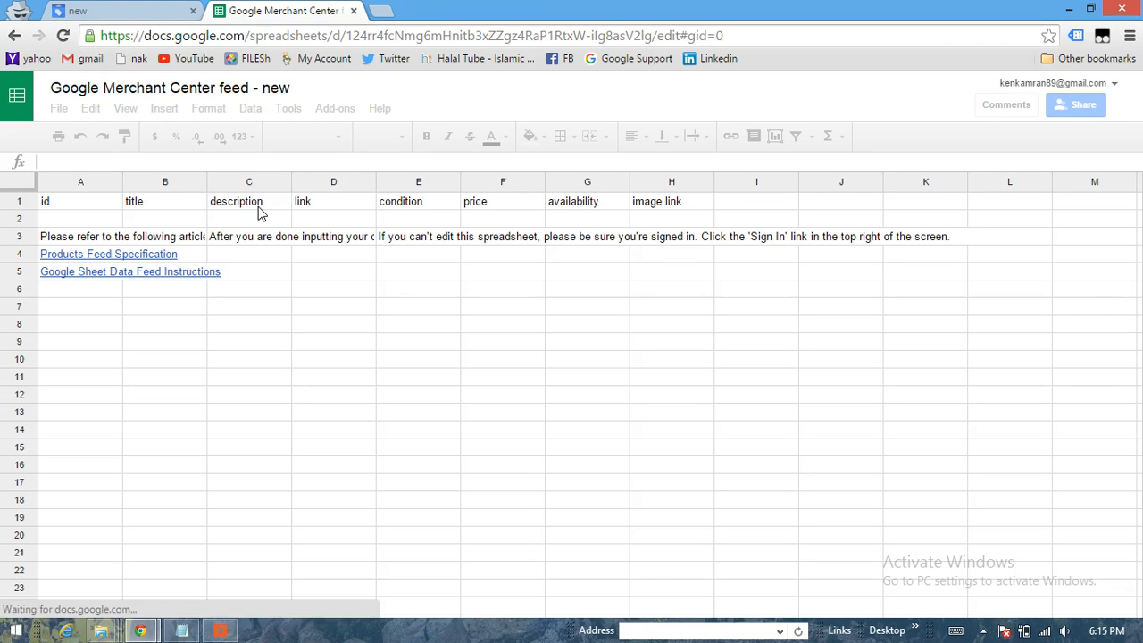
Delete the template's instruction text and help-article links, leaving only the product column headers
left_click(81, 201)
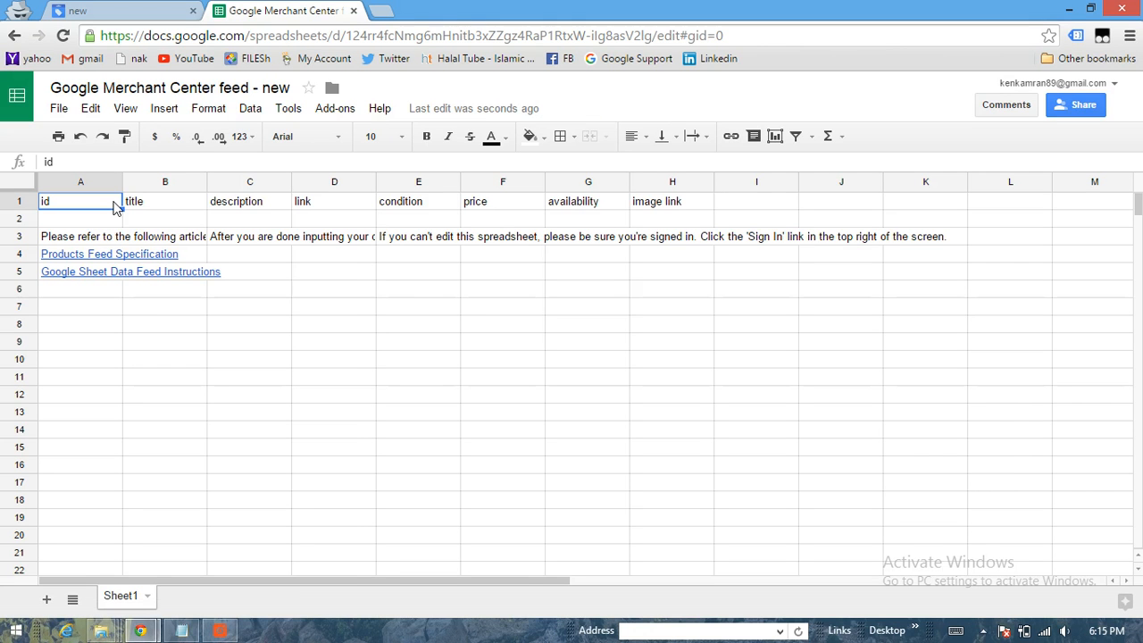
left_click(81, 217)
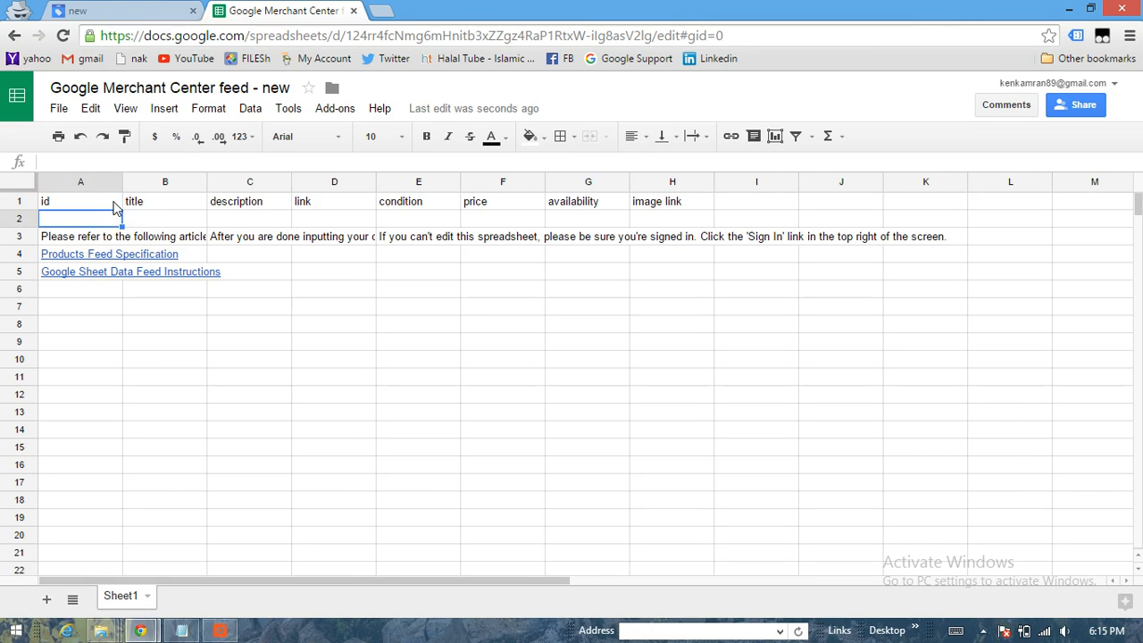
left_click(80, 236)
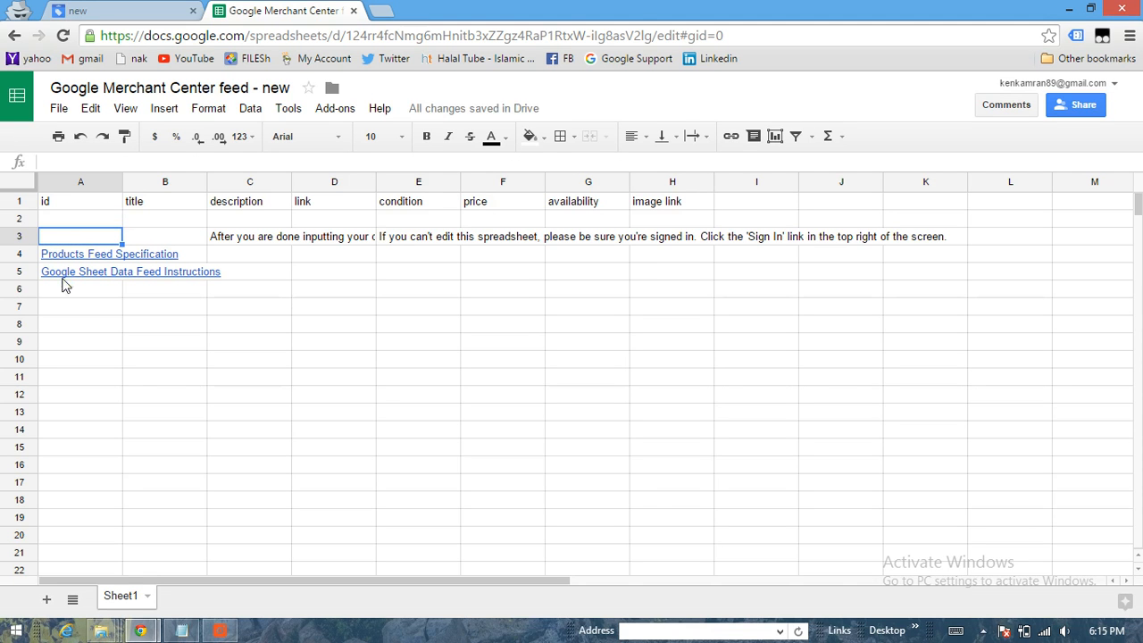
left_click(81, 307)
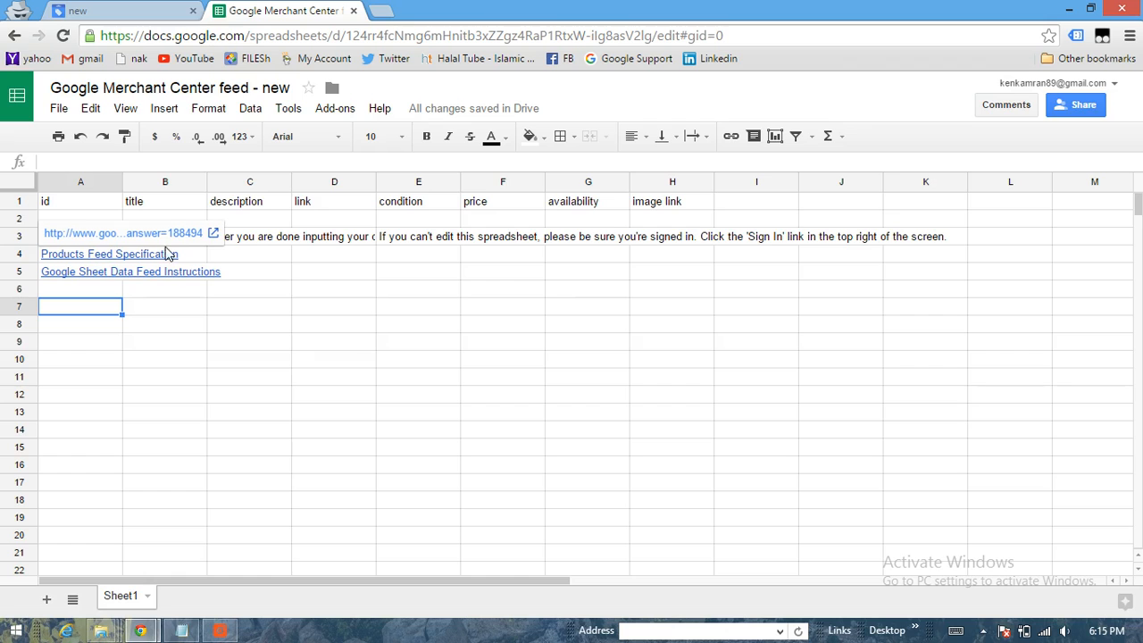
left_click(109, 254)
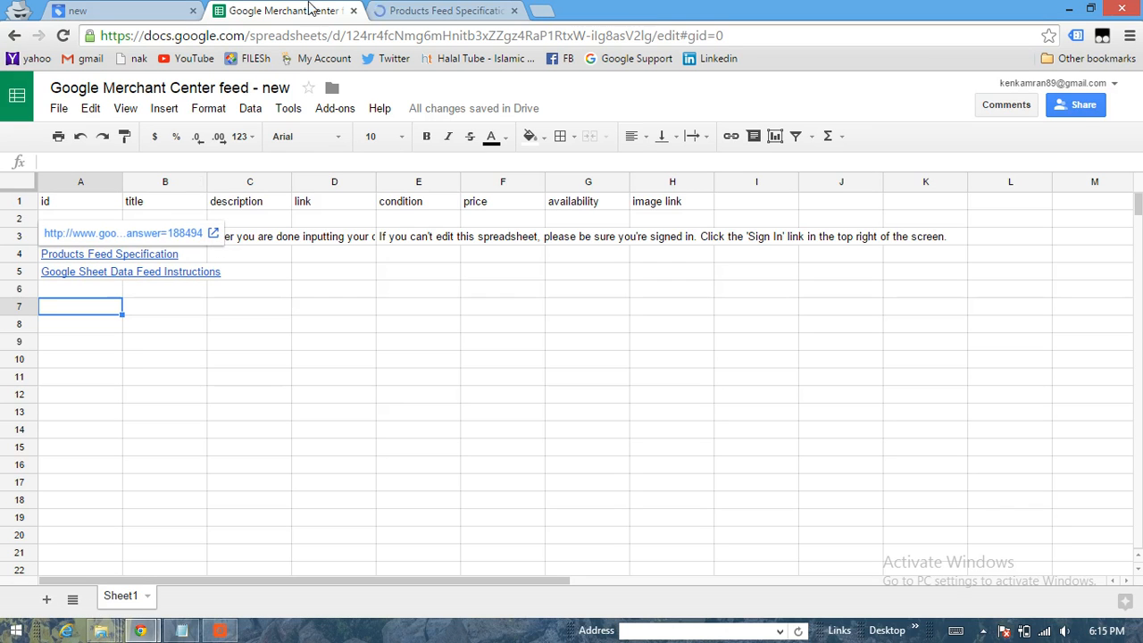
mouse_move(204, 272)
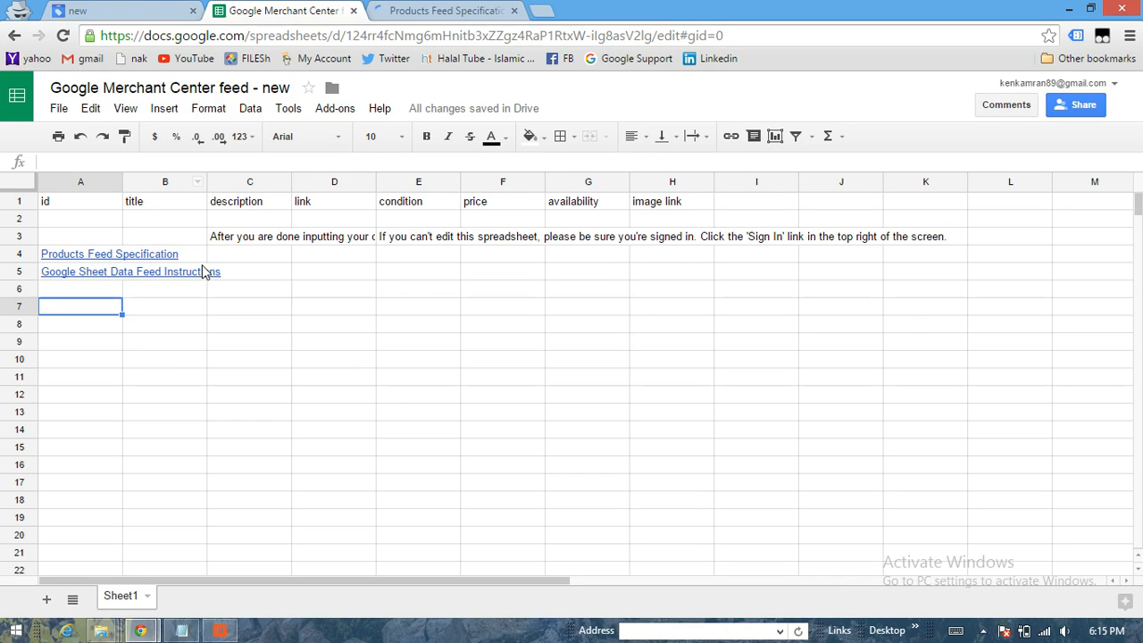
left_click(81, 272)
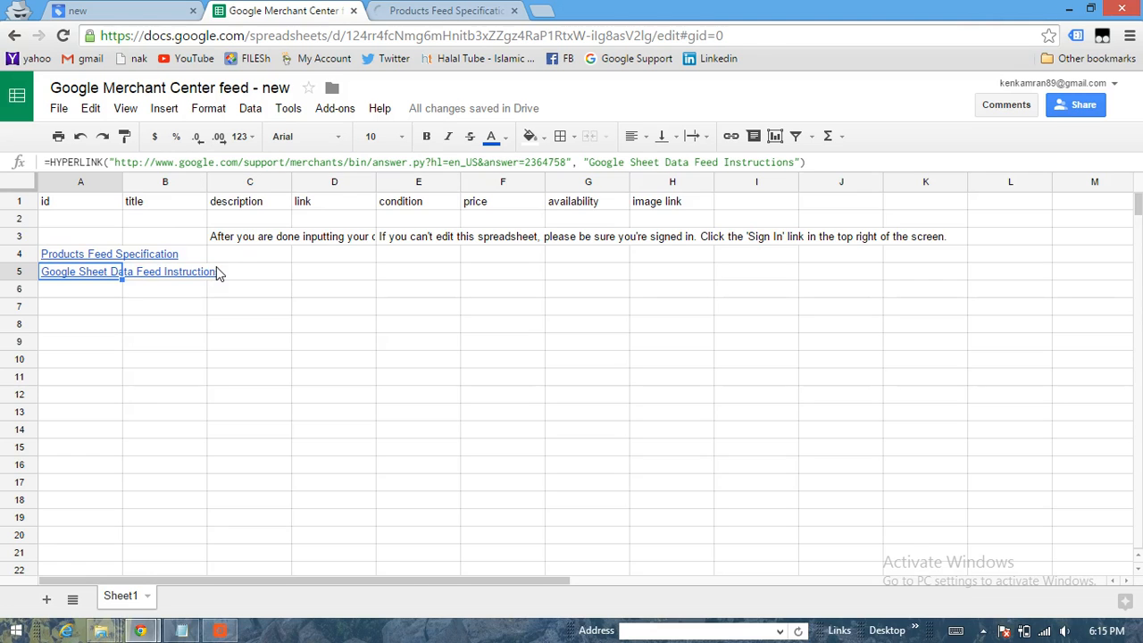
left_click(126, 272)
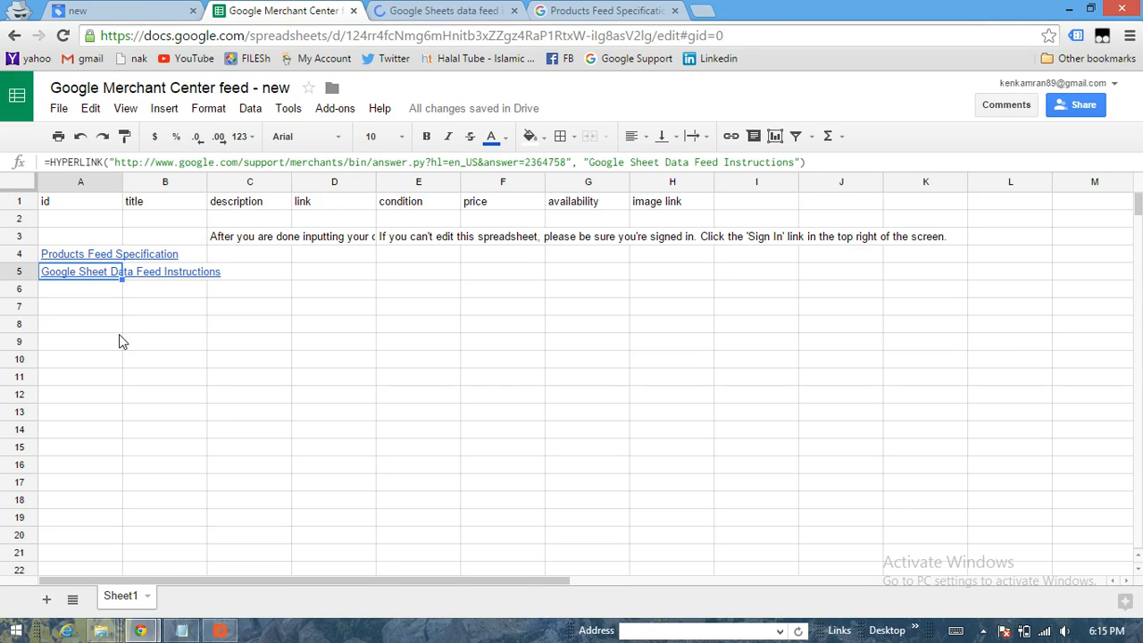
key("Delete")
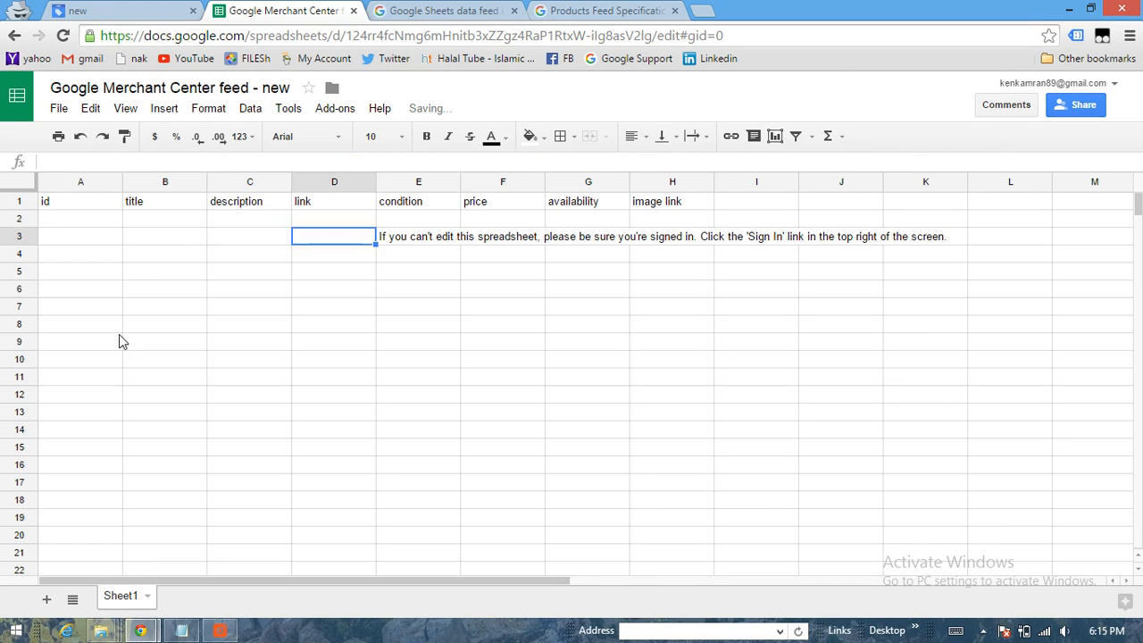
left_click(418, 218)
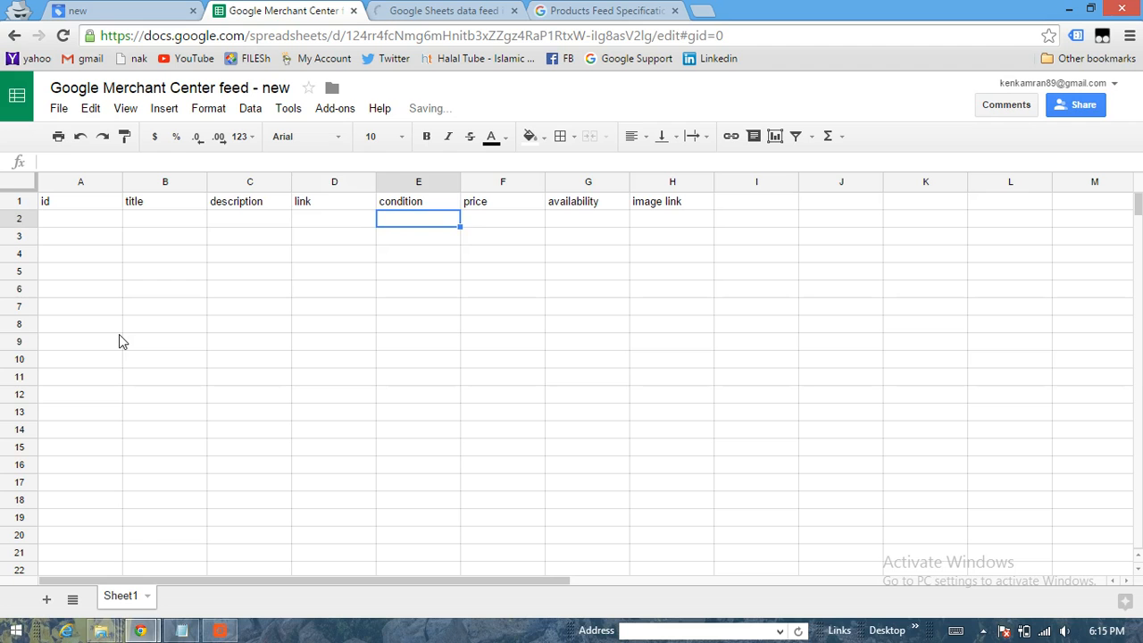
left_click(81, 219)
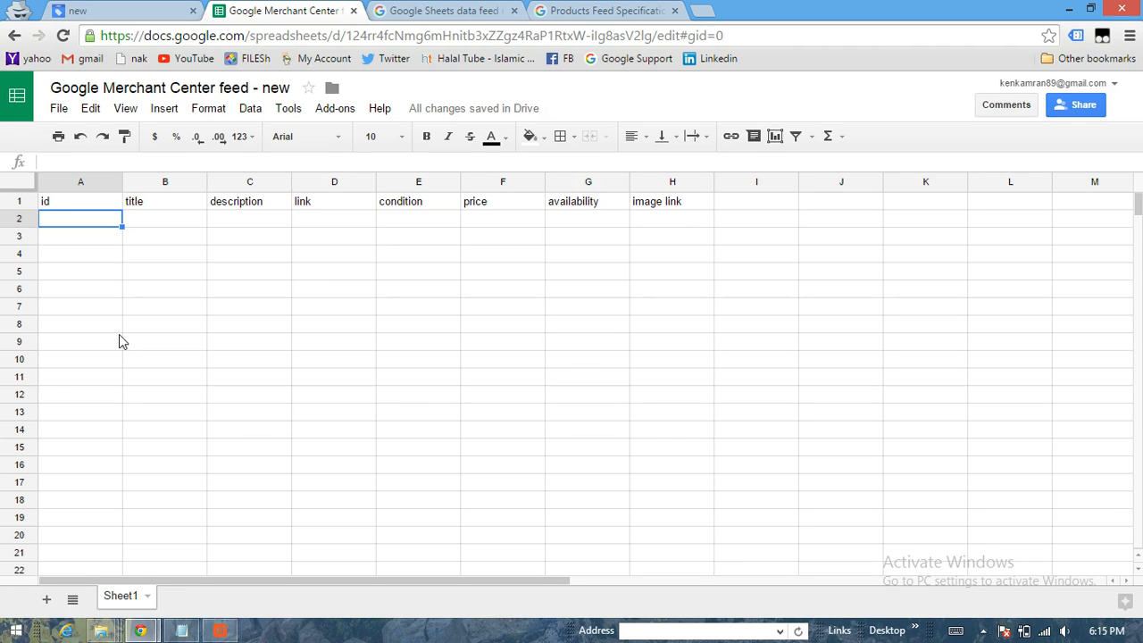
Enter id 'abc', title 'blue shoes' and description 'a pair of new shoes'
type("a")
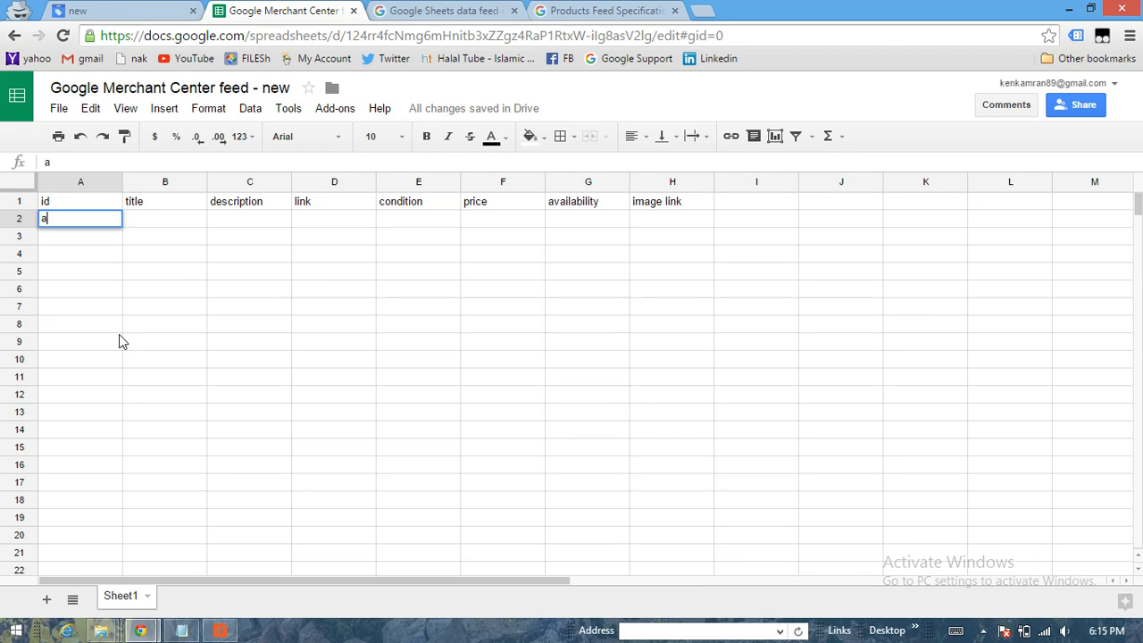
type("bc")
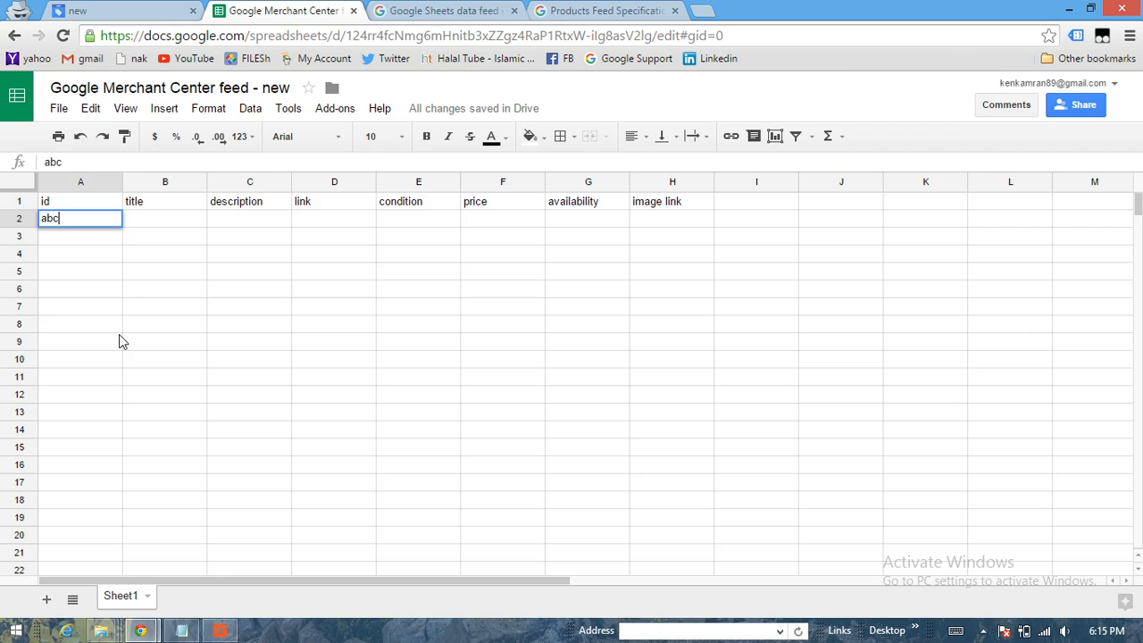
key("Tab")
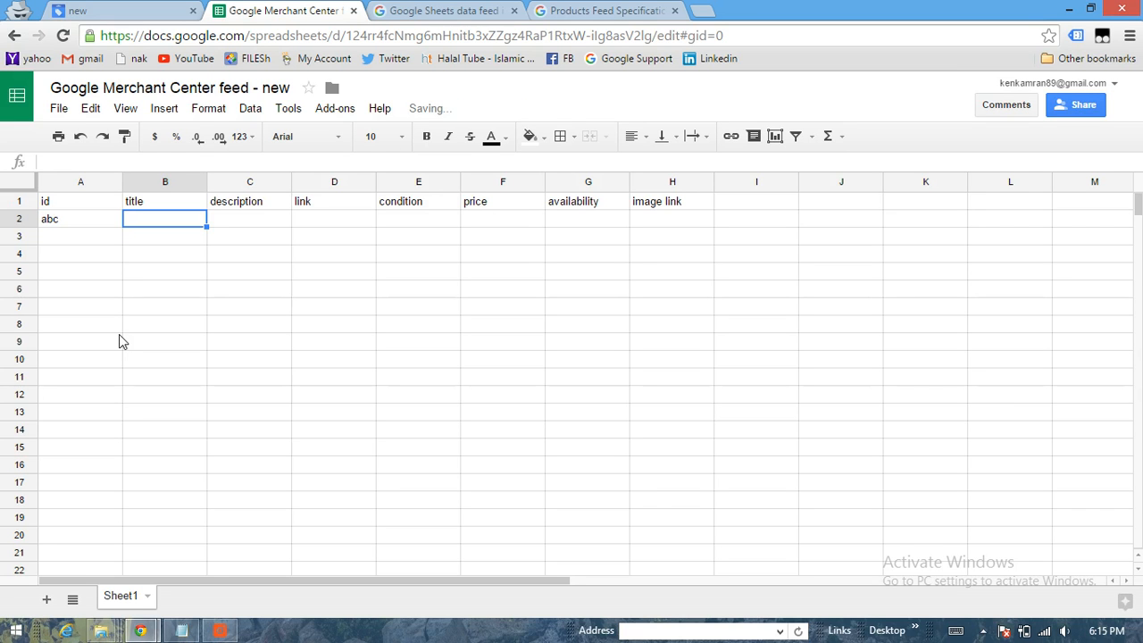
type("bu")
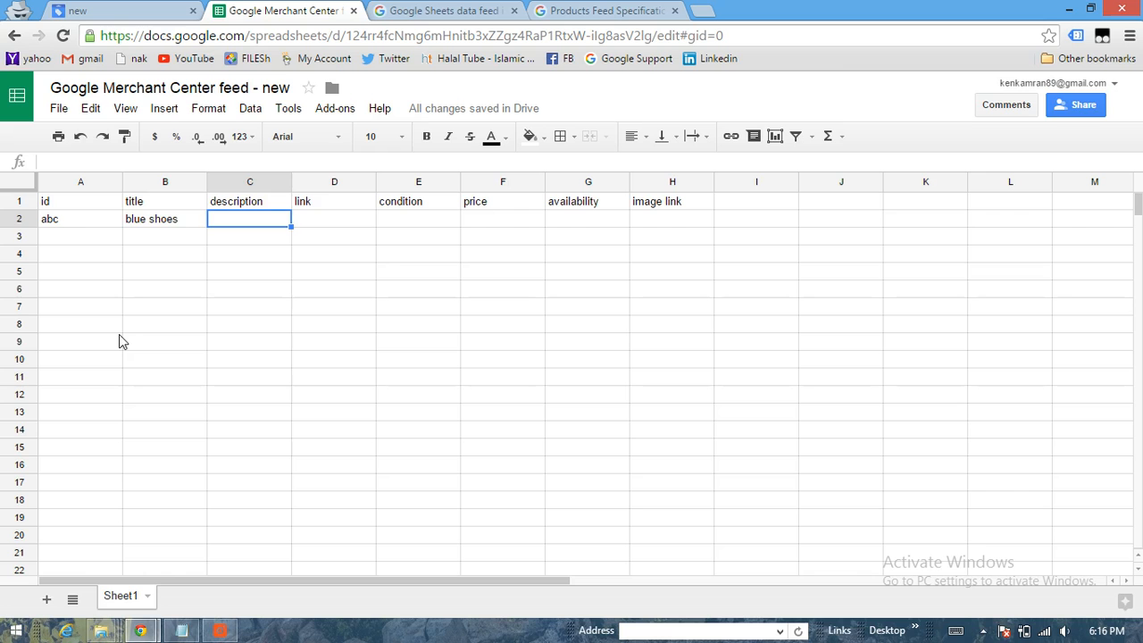
type("a pair")
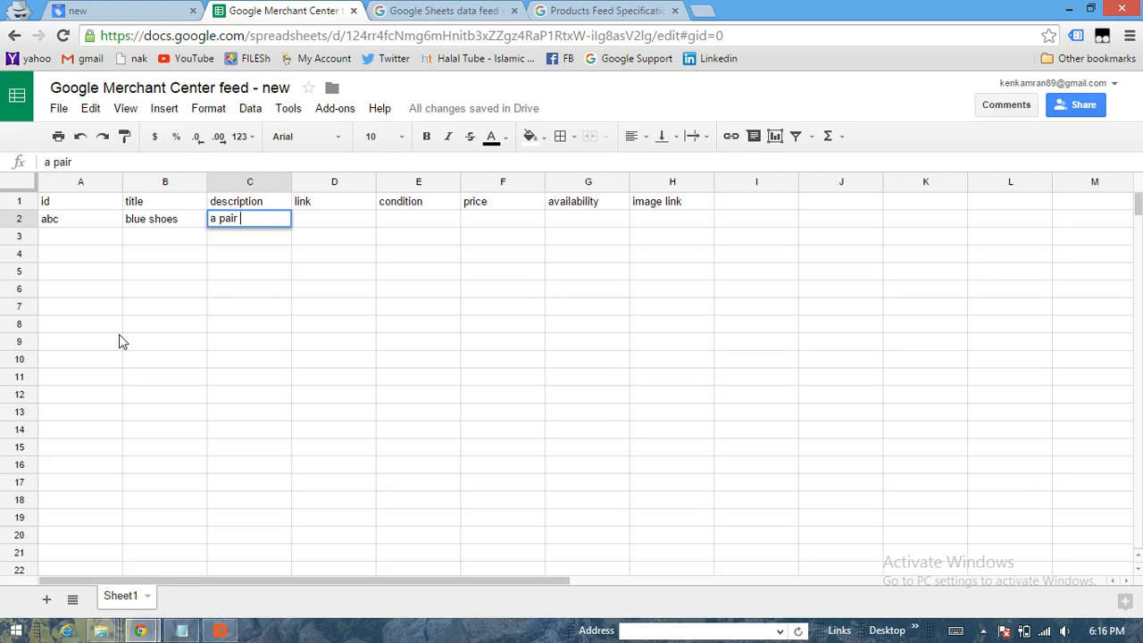
type("of new shoe")
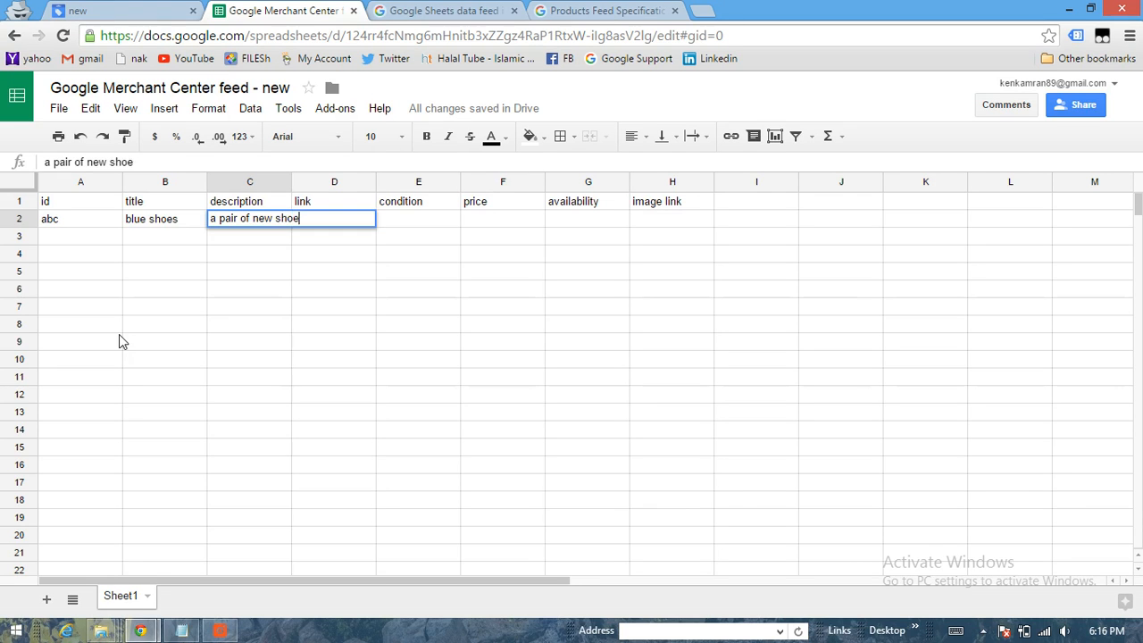
key("Tab")
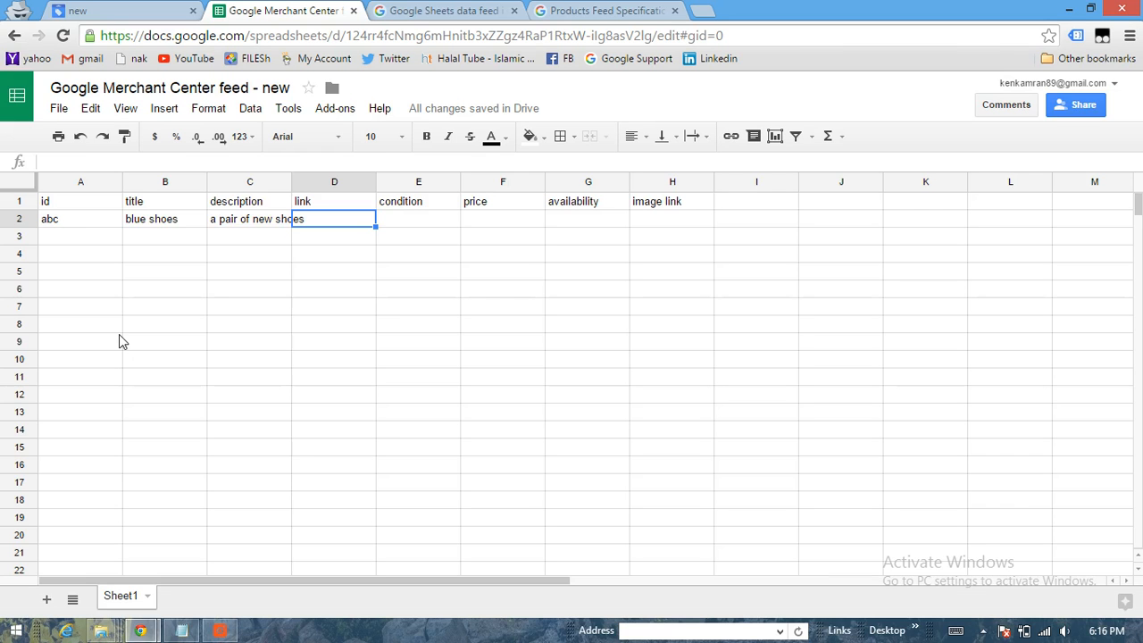
type("www")
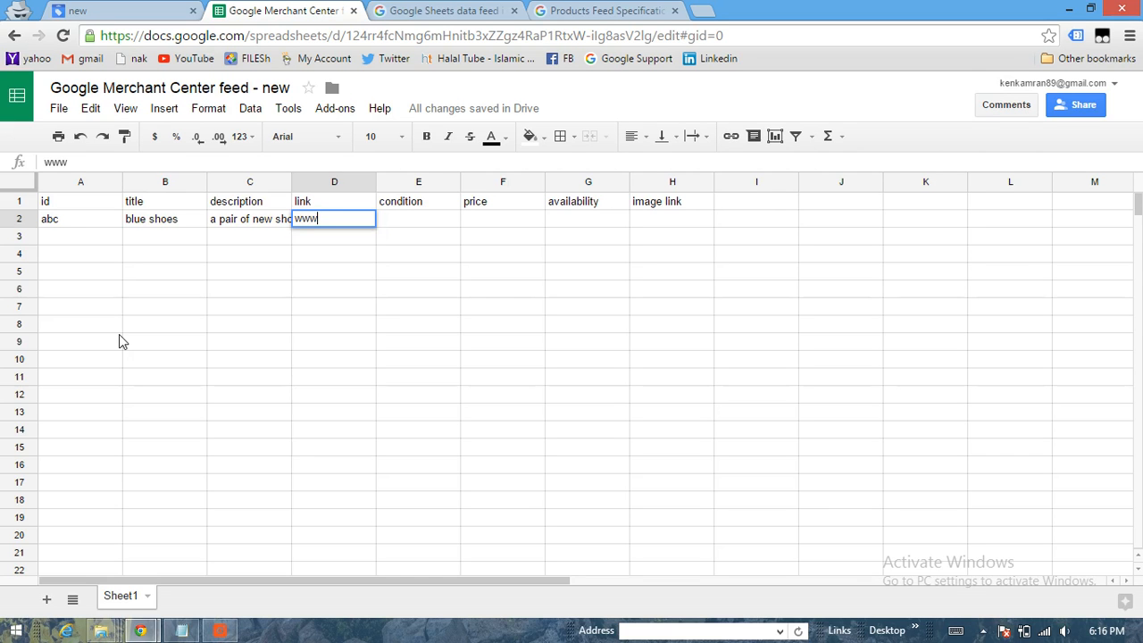
type(".examp")
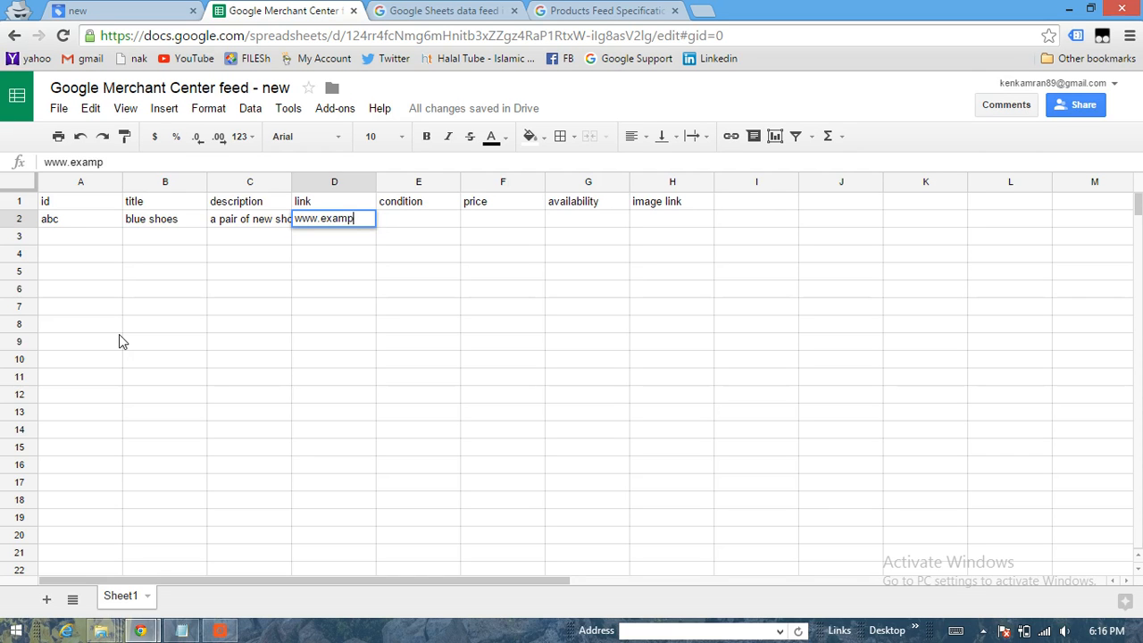
type("le.com/shoes")
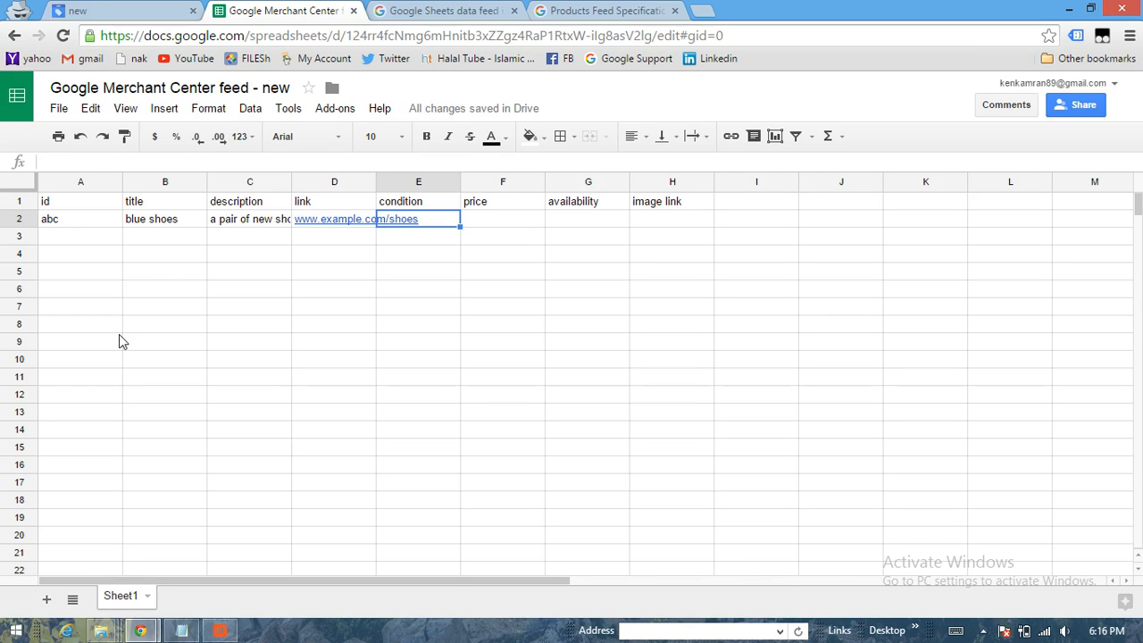
type("new")
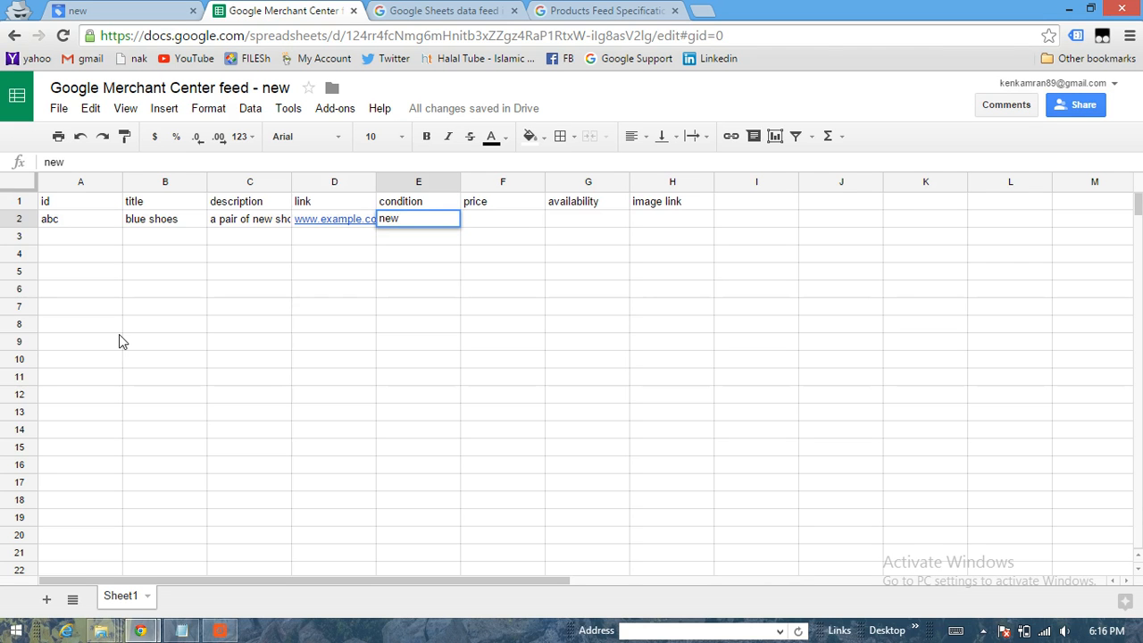
type("used")
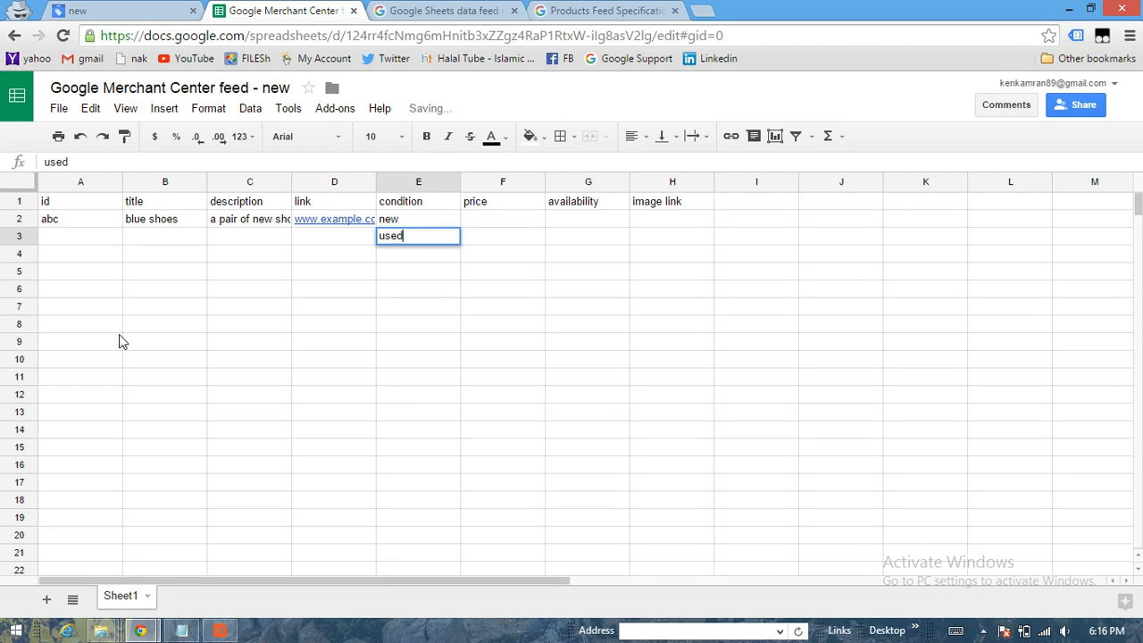
type("re")
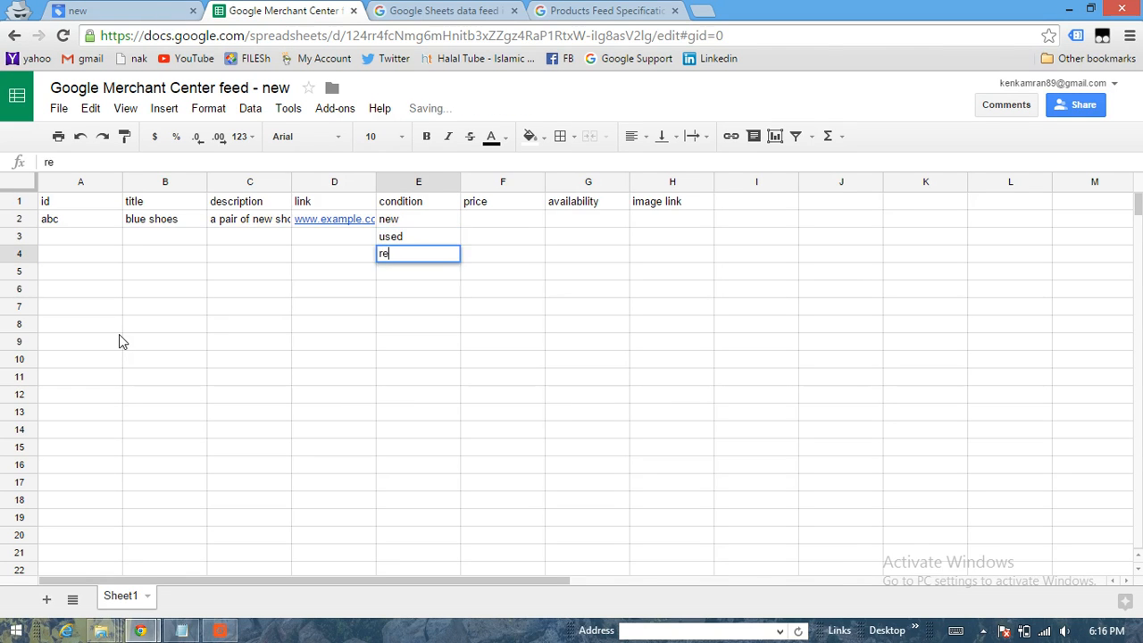
key("backspace")
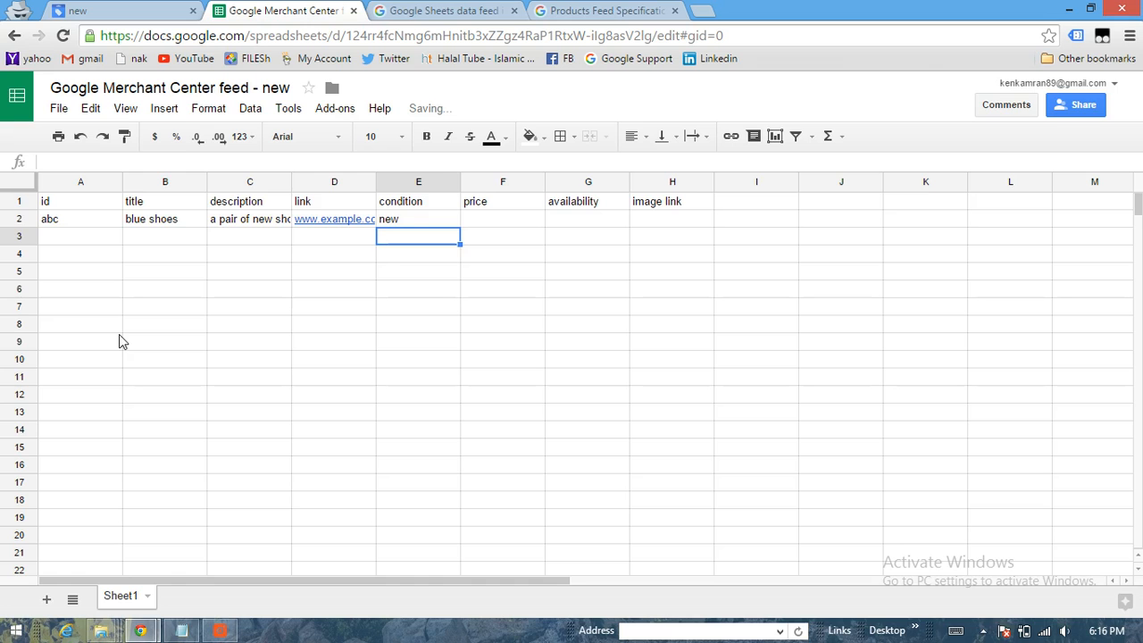
Set the price to 50 and availability to 'in stock'
left_click(502, 219)
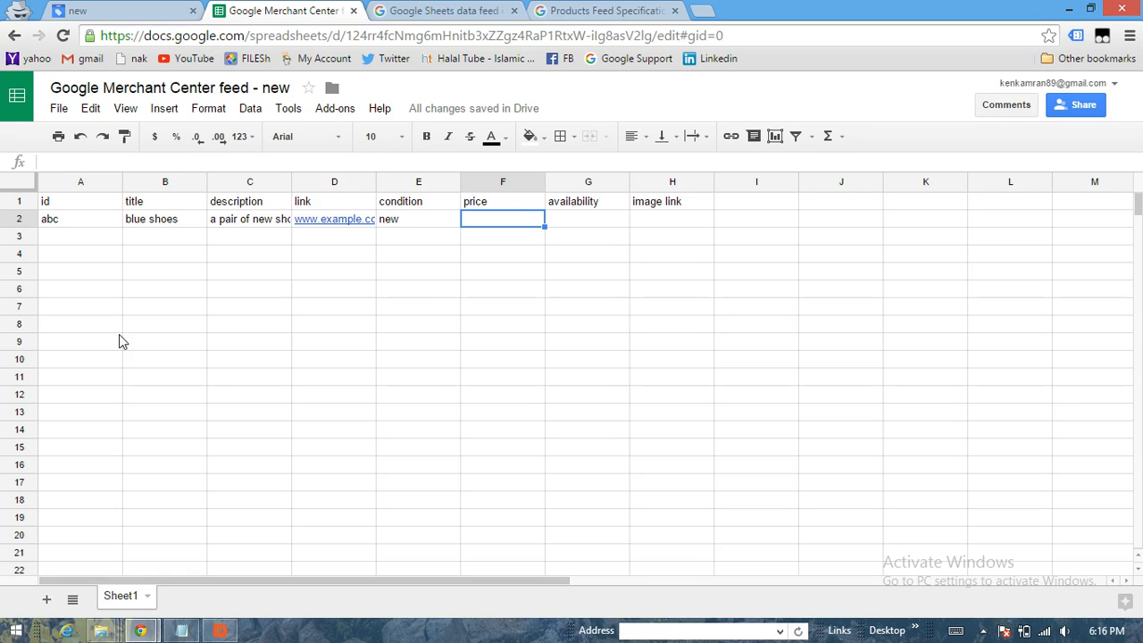
type("50")
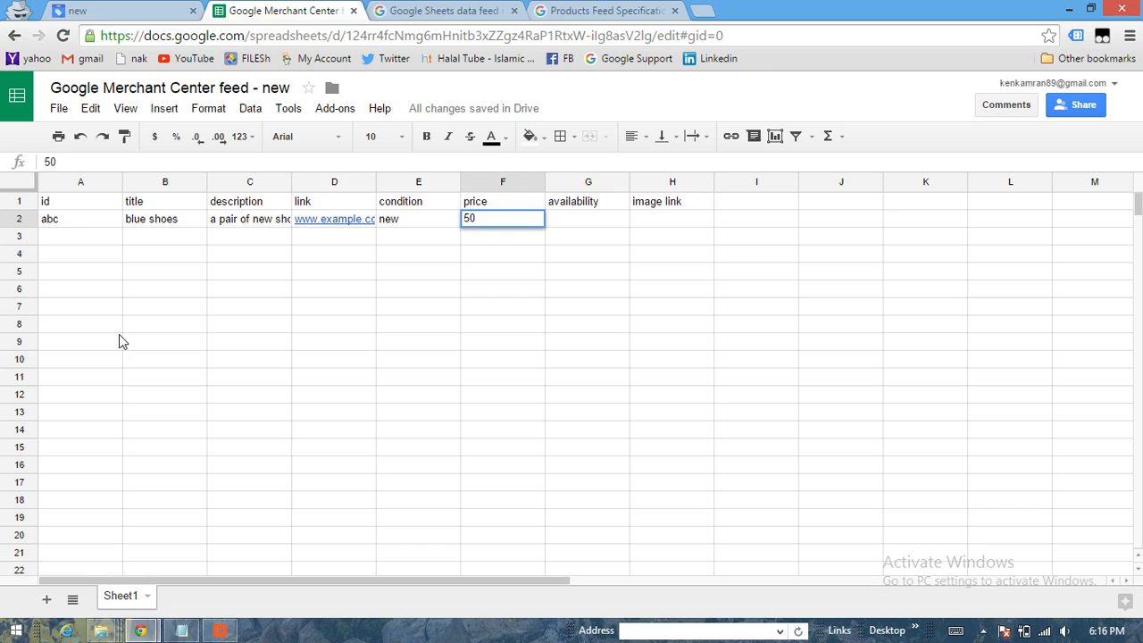
key("Tab")
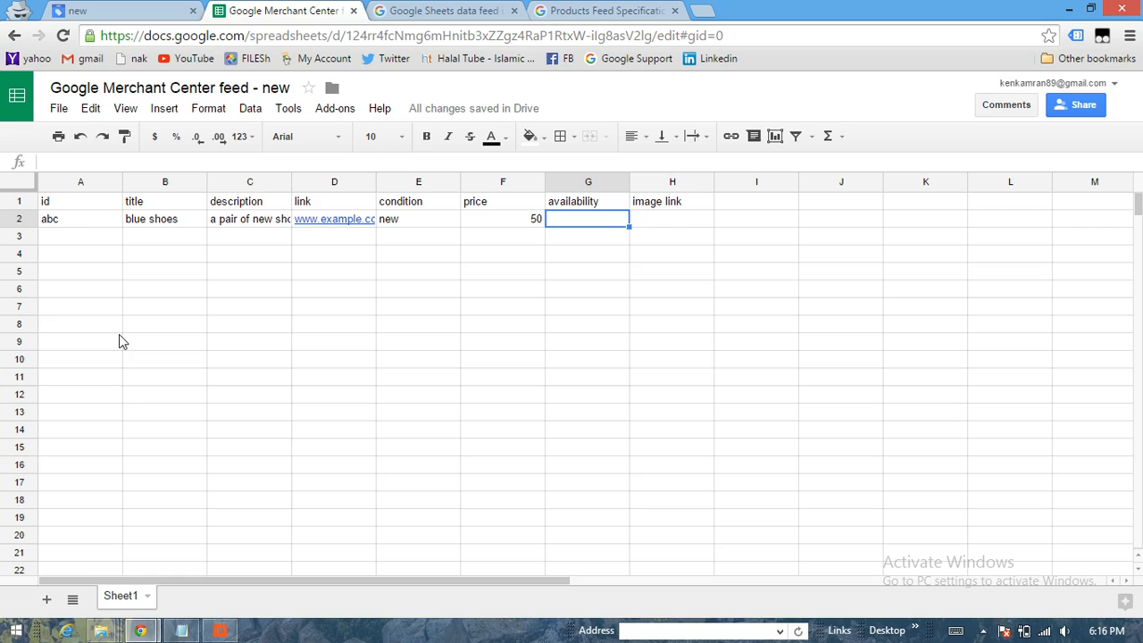
type("i")
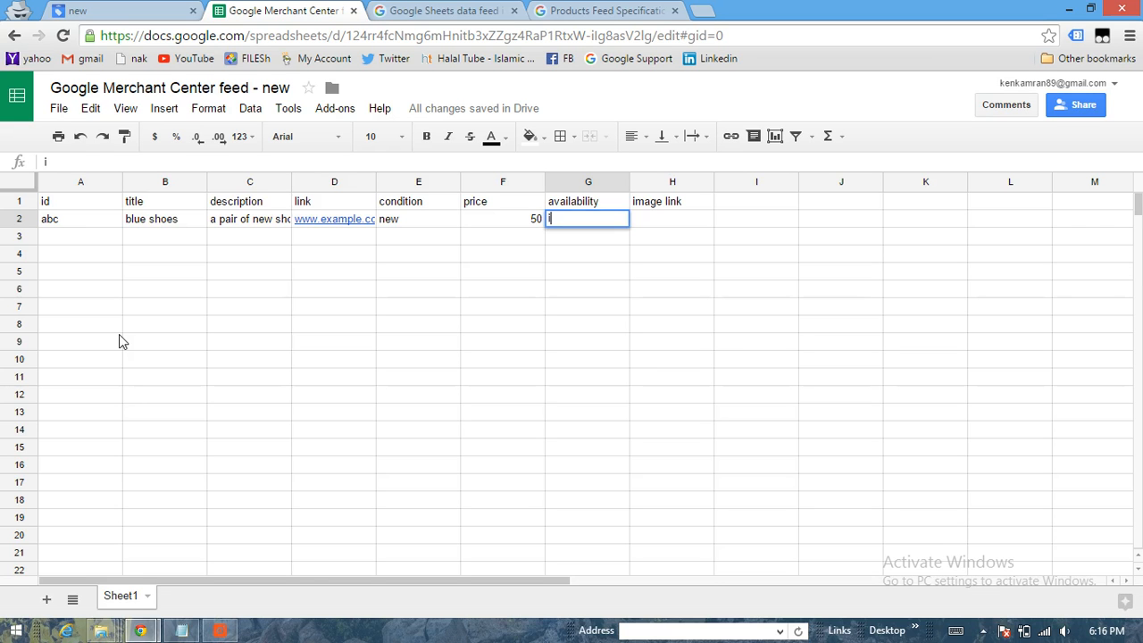
type("n stock")
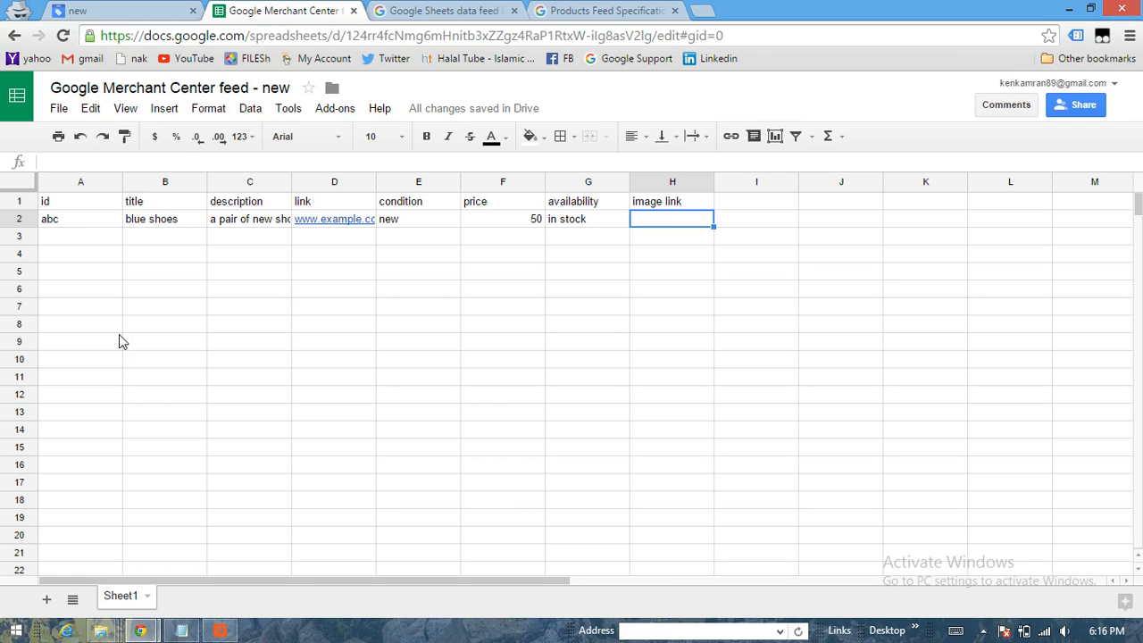
type("www.example.c")
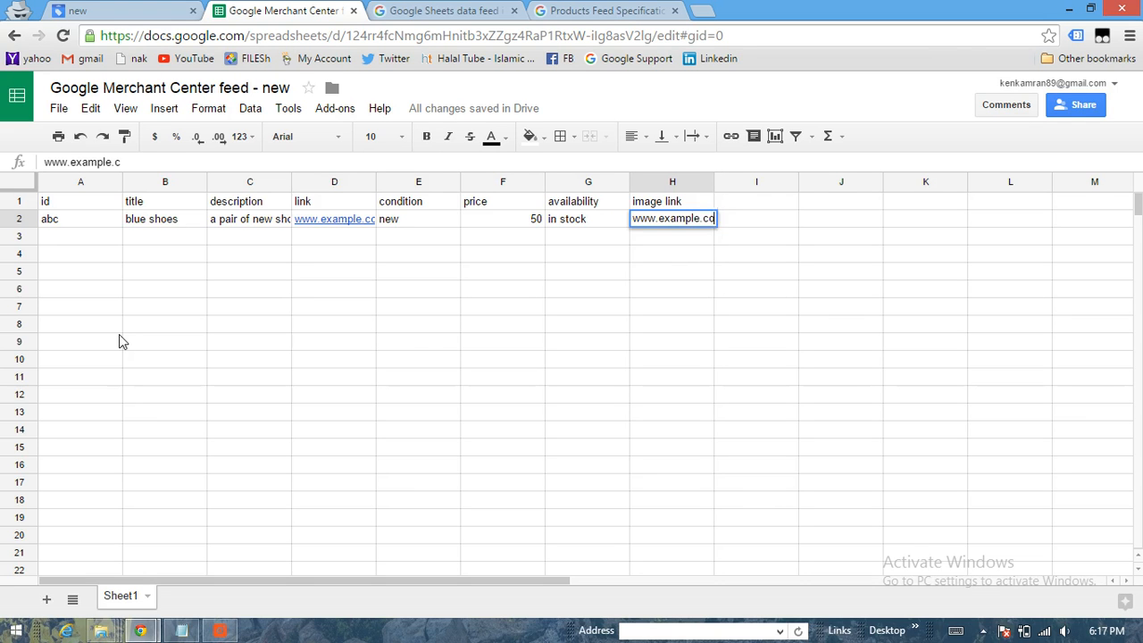
type("m/ima")
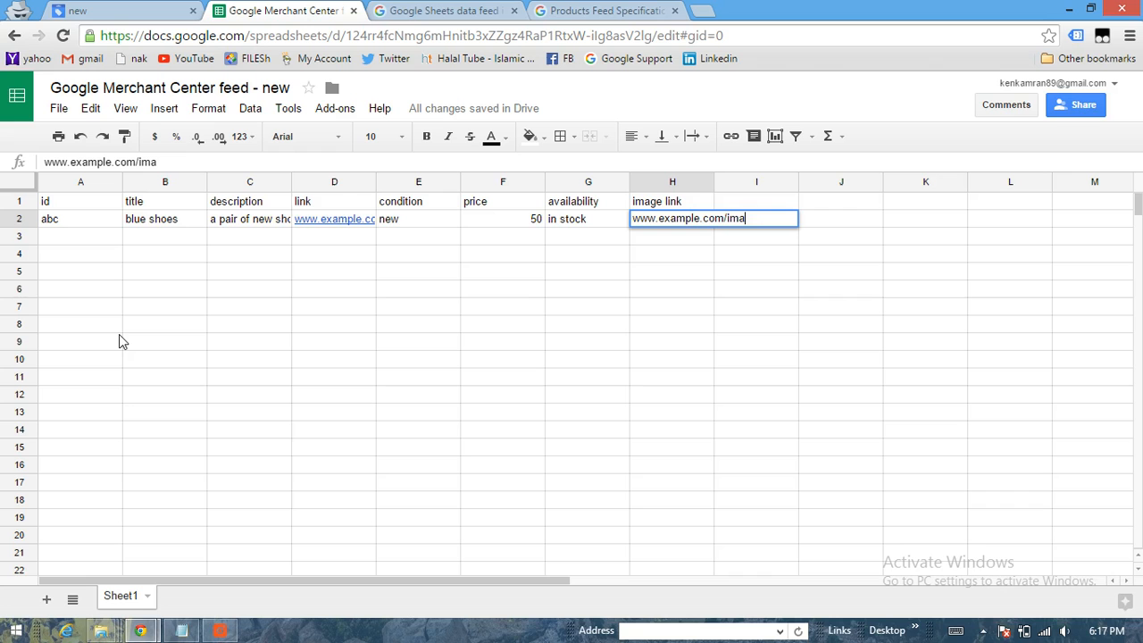
type("ge.jp")
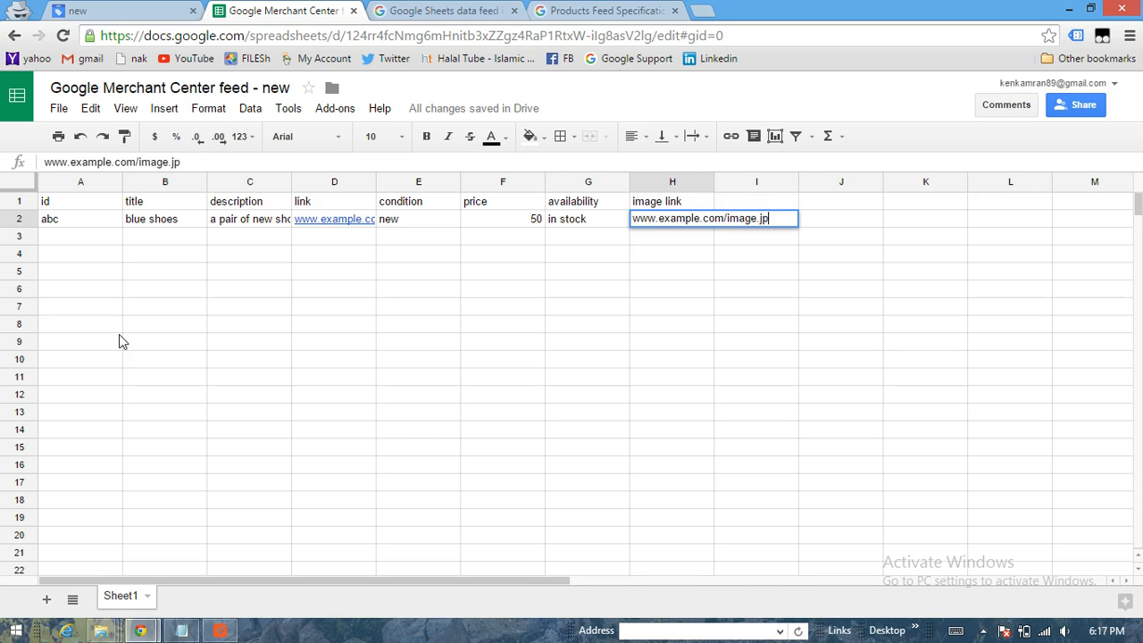
type("g")
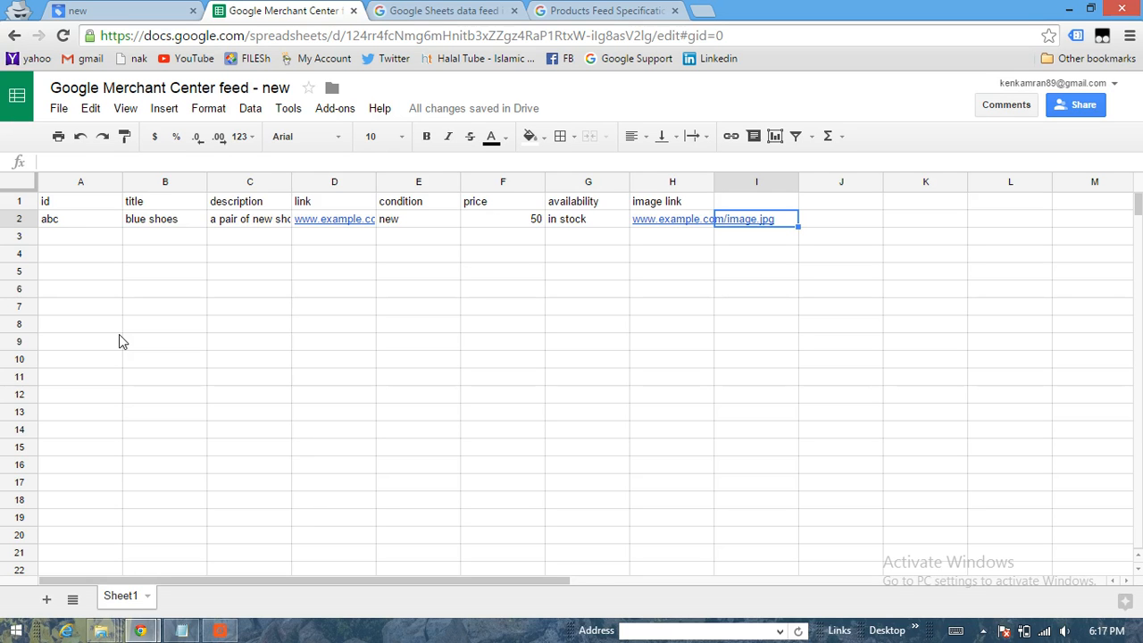
left_click(757, 201)
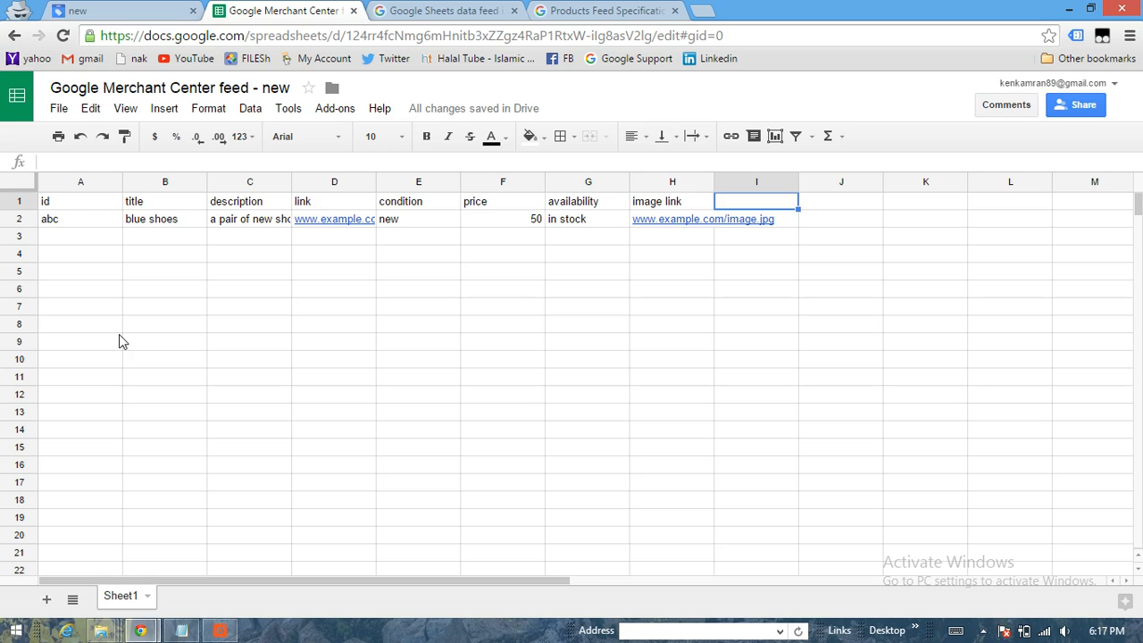
type("produc")
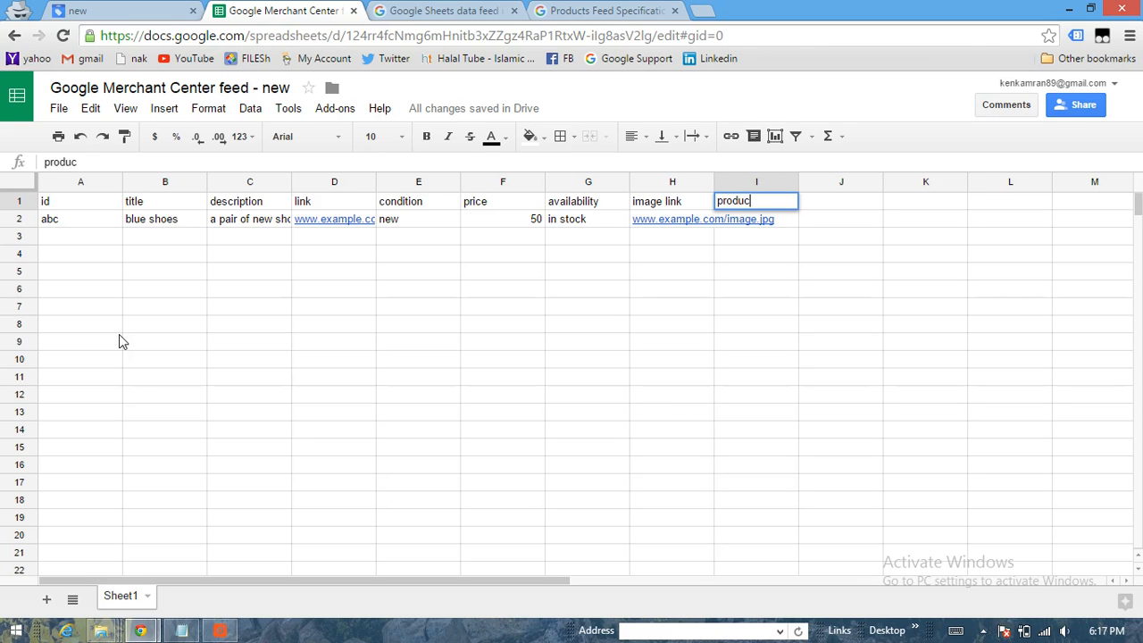
type("t")
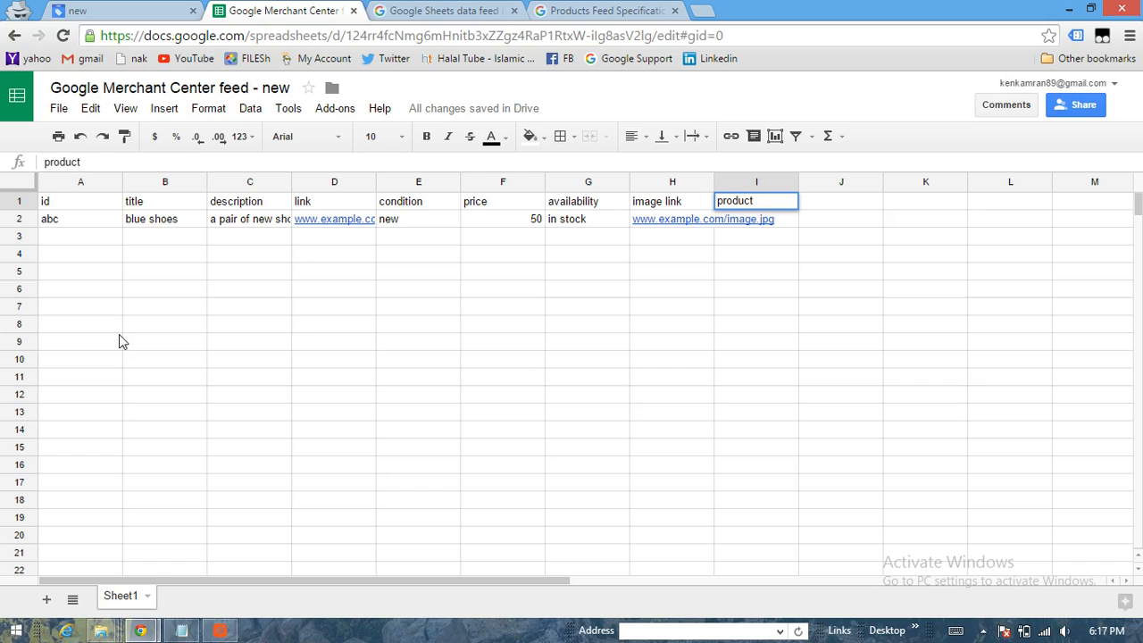
key("Delete")
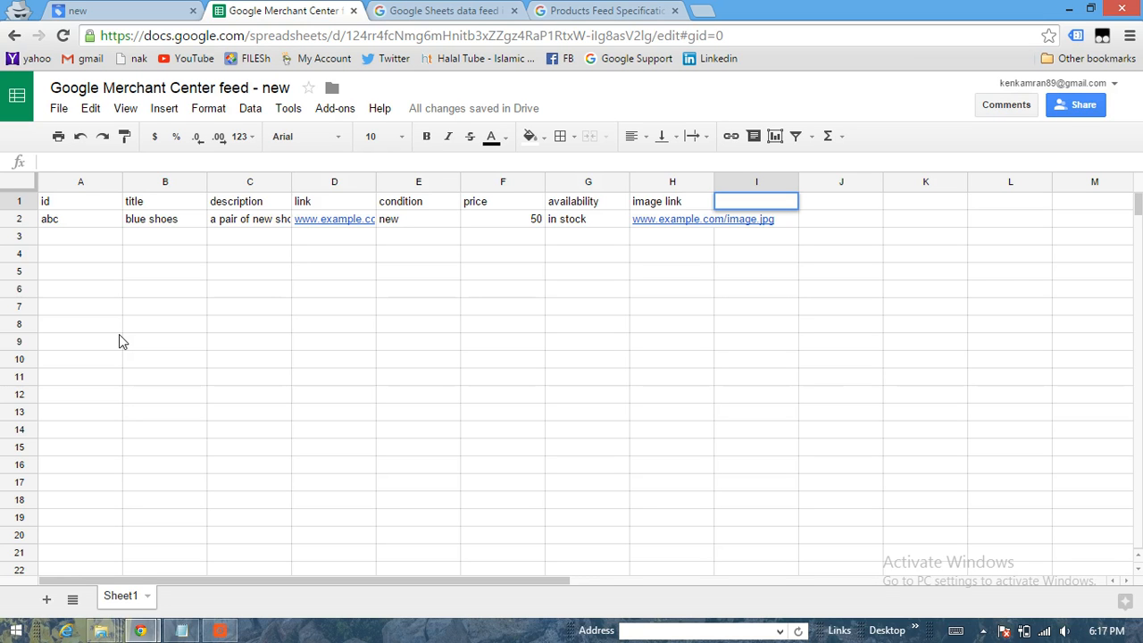
Scroll the Products Feed Specification to Unique Product Identifiers and highlight 'GTINs'
left_click(606, 11)
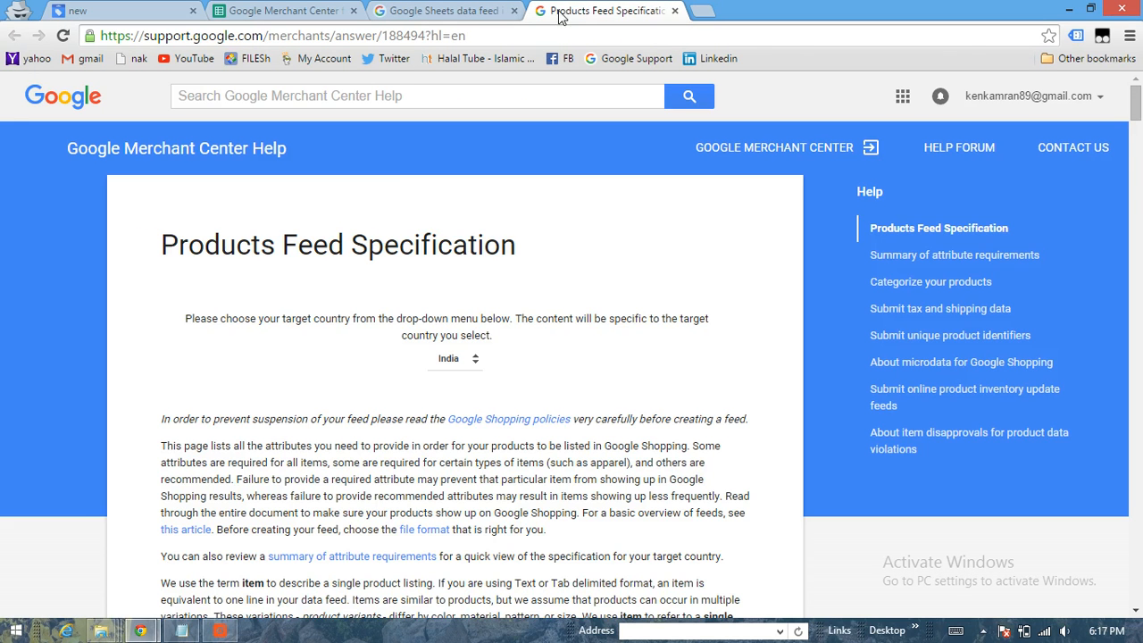
left_click(455, 358)
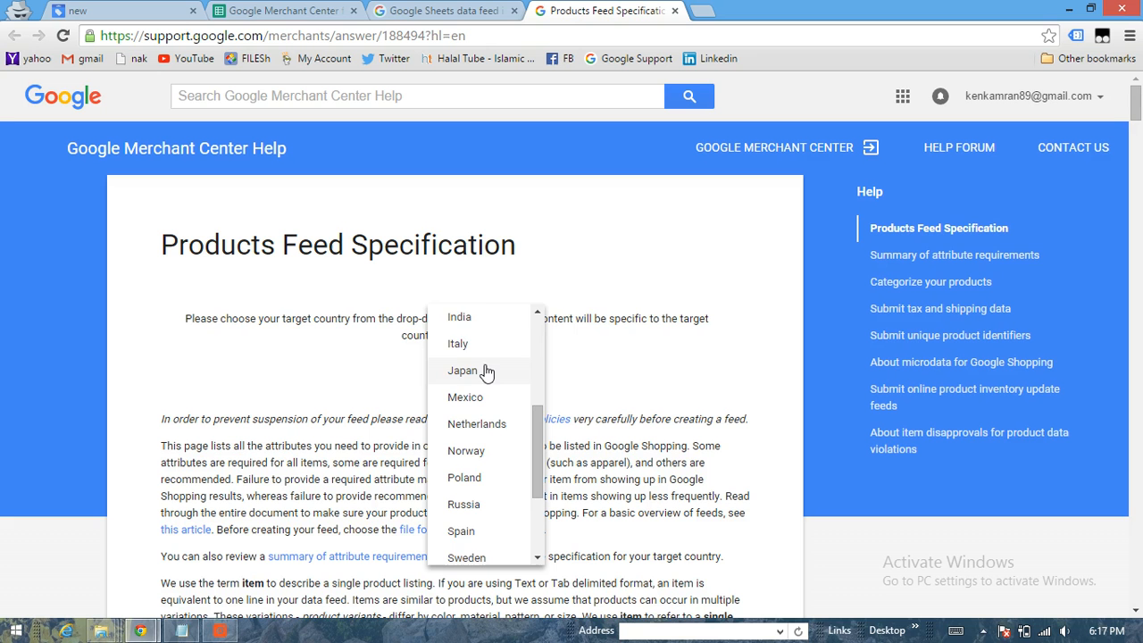
scroll("up", 3)
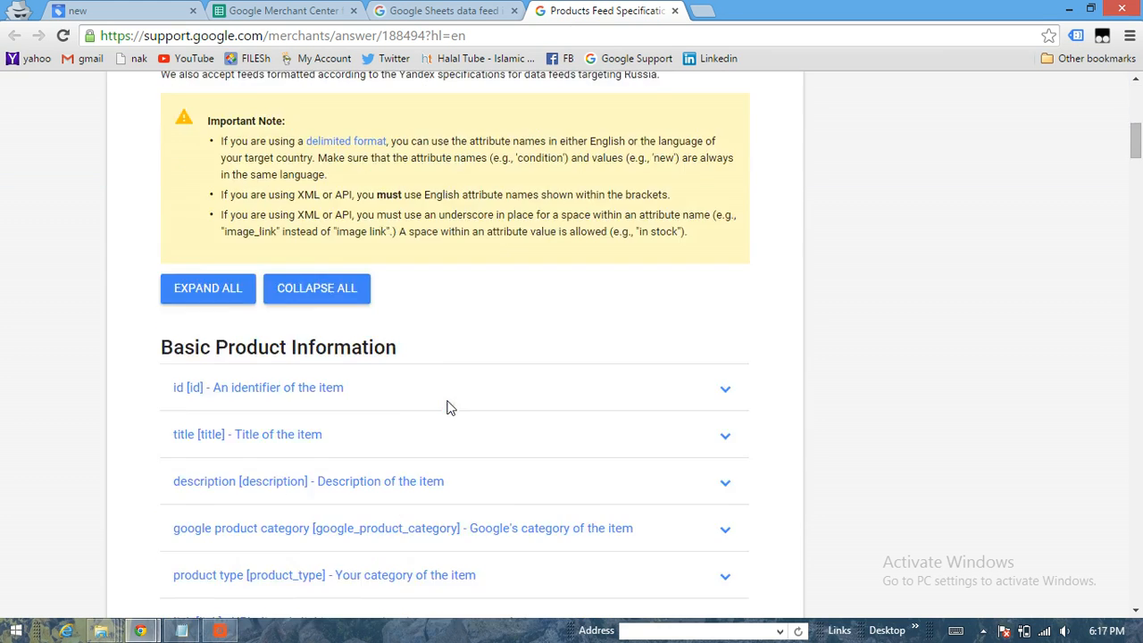
scroll("down", 3)
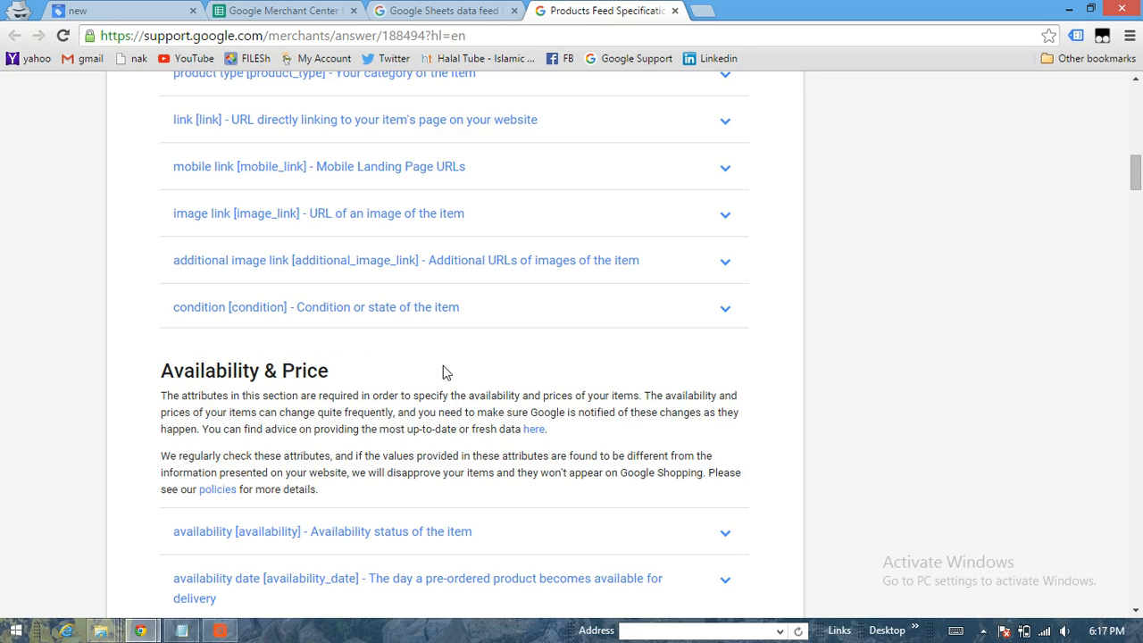
scroll("down", 3)
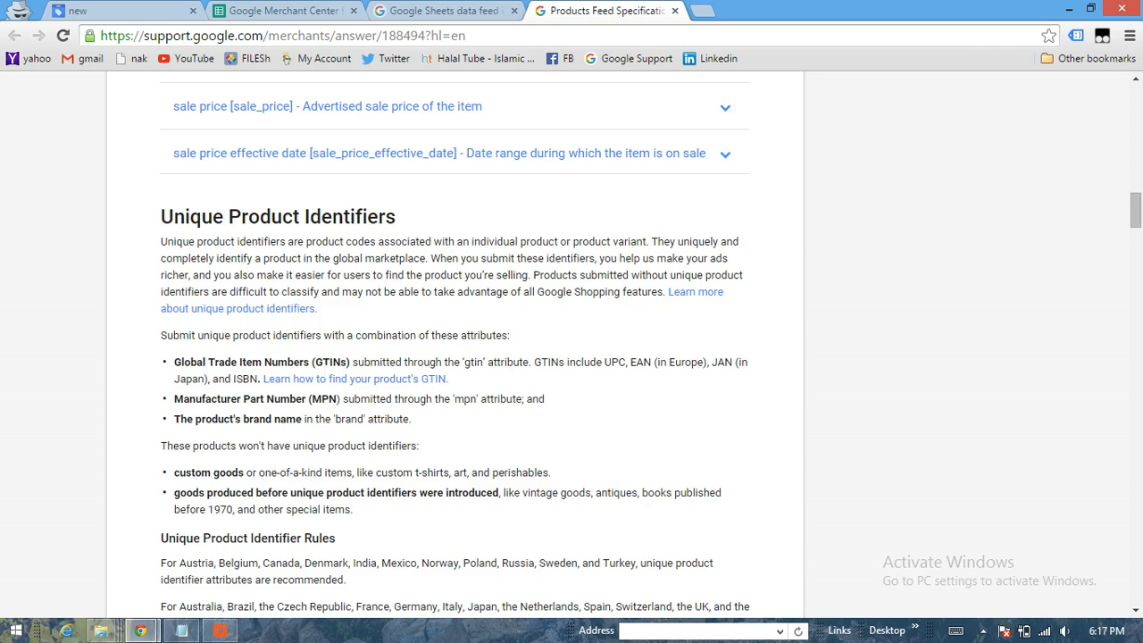
double_click(324, 362)
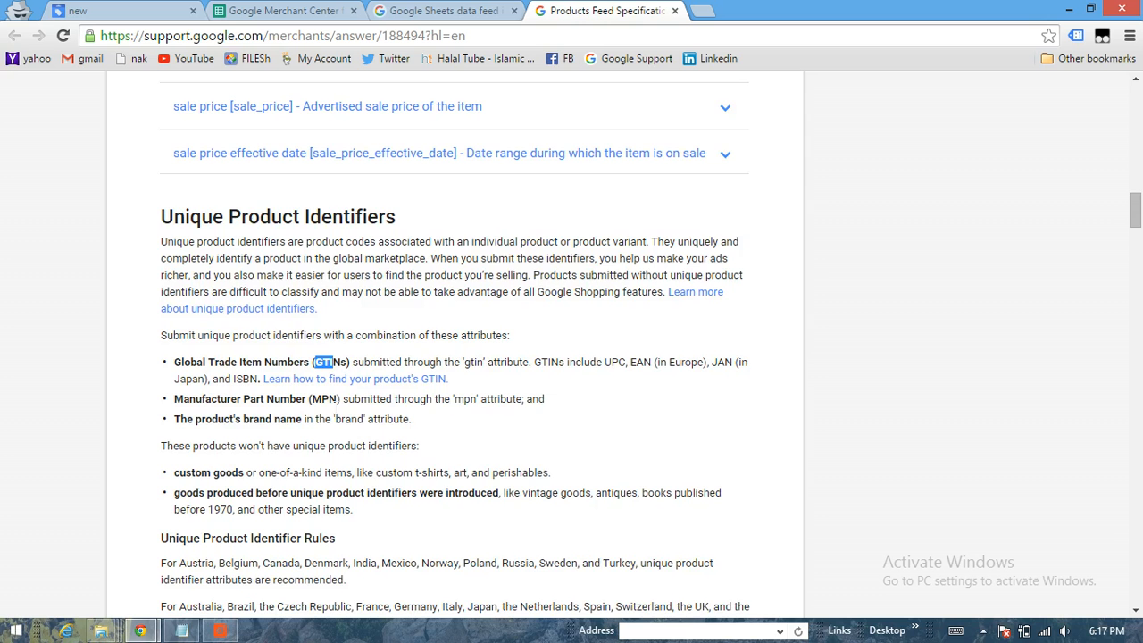
scroll("down", 3)
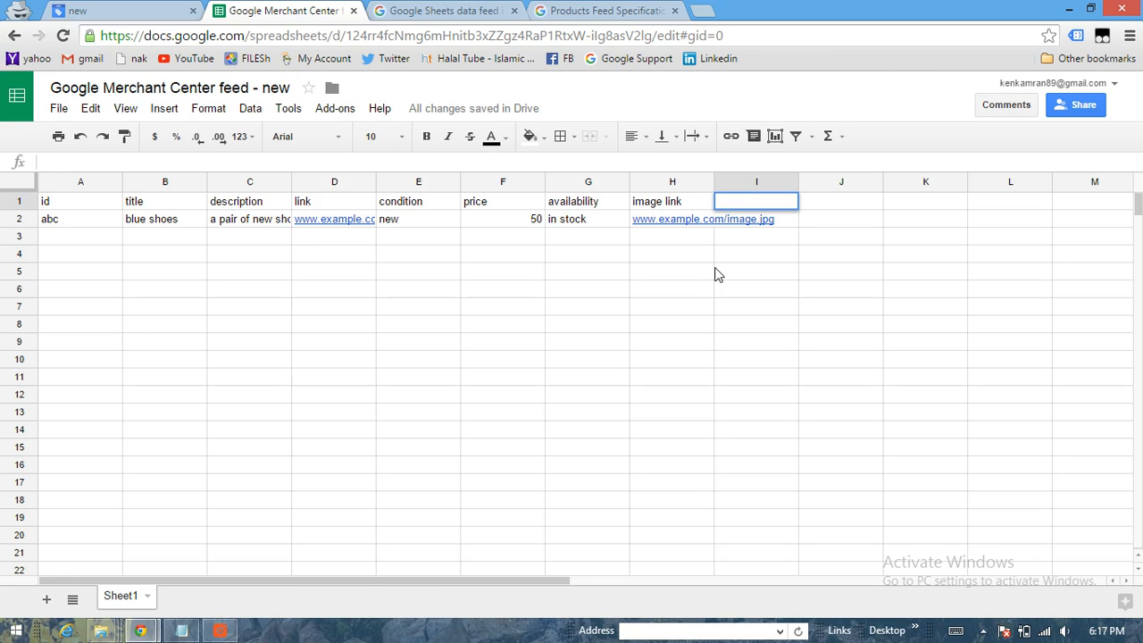
Add an 'identifier exists' column with FALSE, then begin a 'shipping' header in J1
type("identifi")
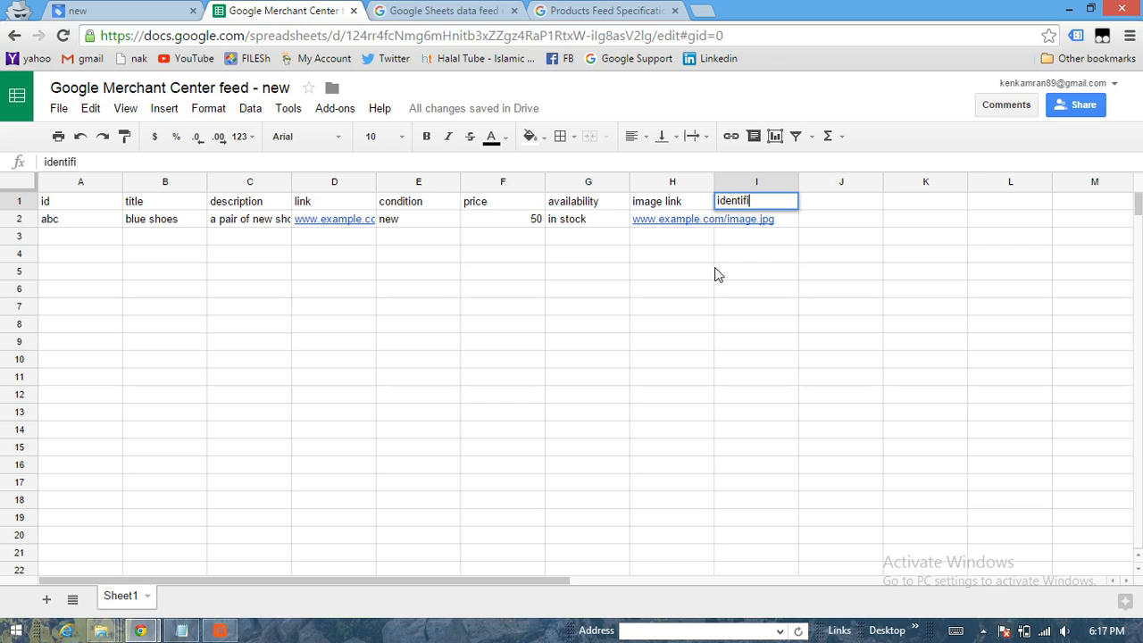
type("er exists")
left_click(756, 219)
type("FALSE")
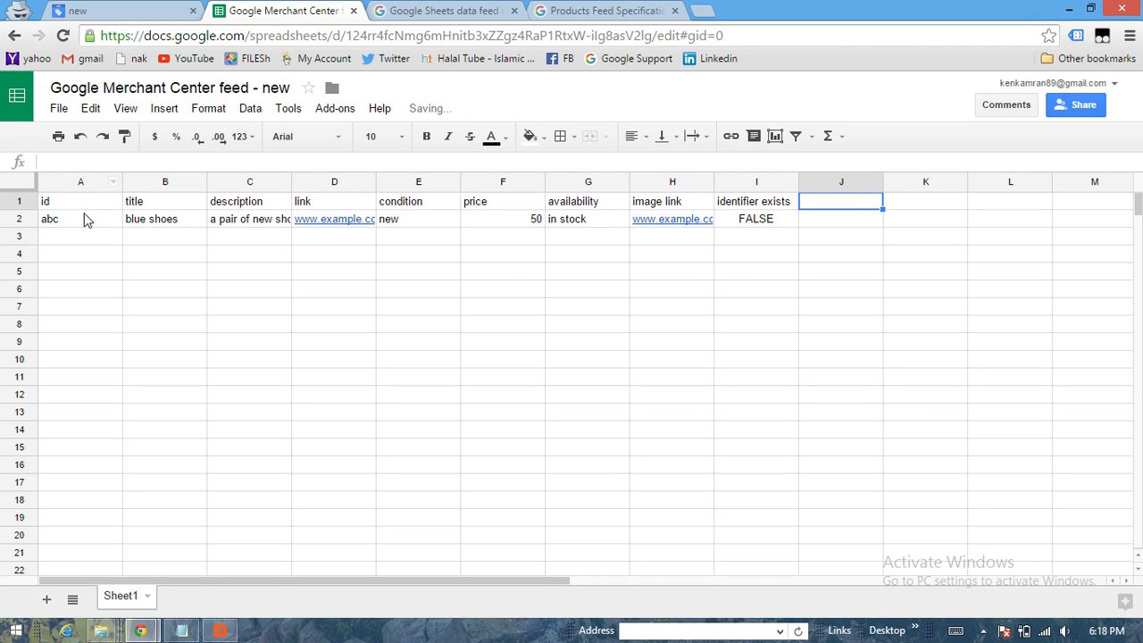
left_click(80, 201)
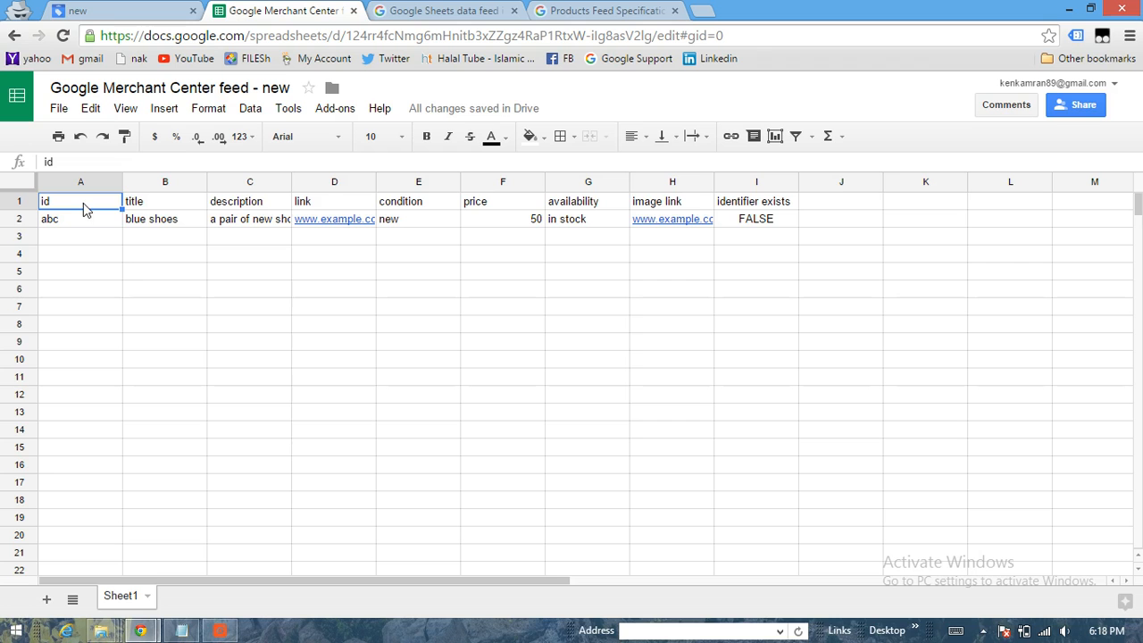
left_click(840, 201)
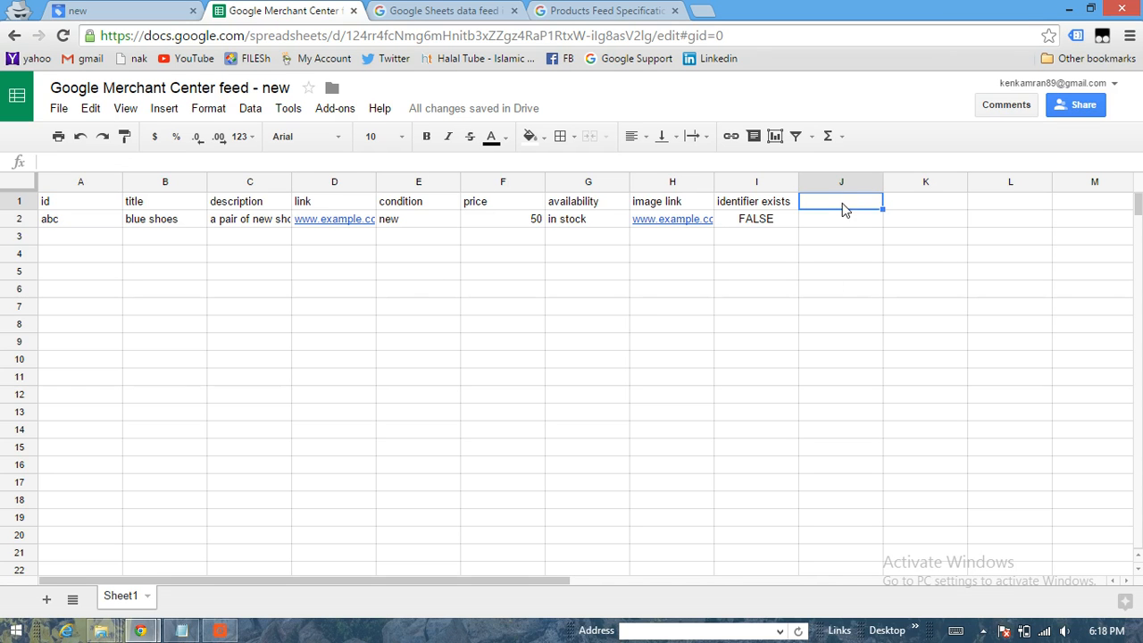
type("shippi")
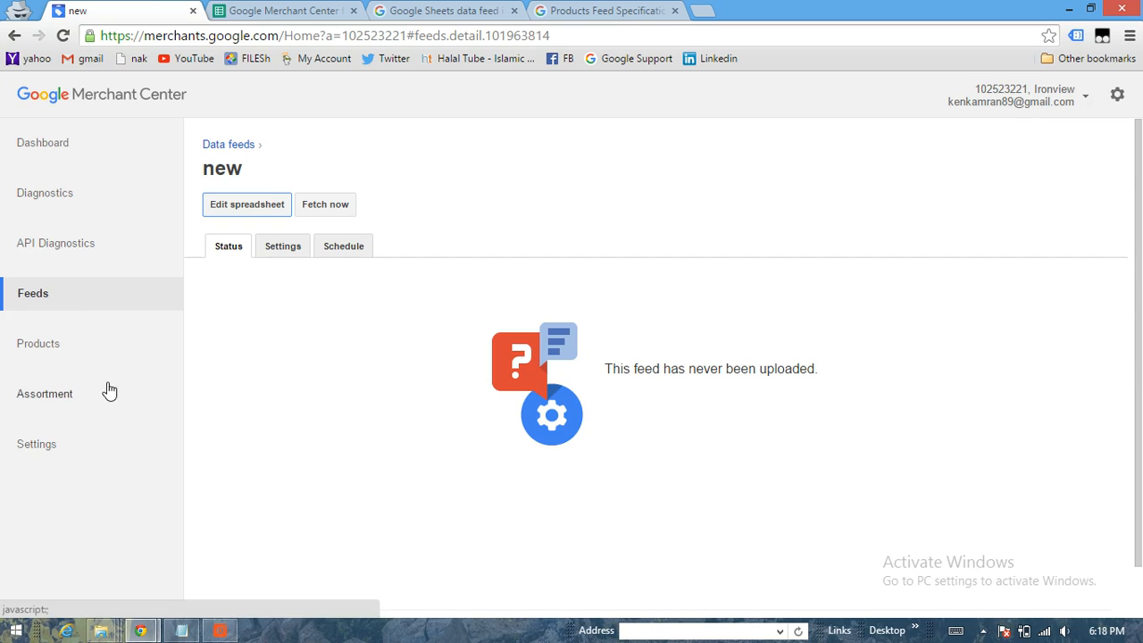
mouse_move(52, 451)
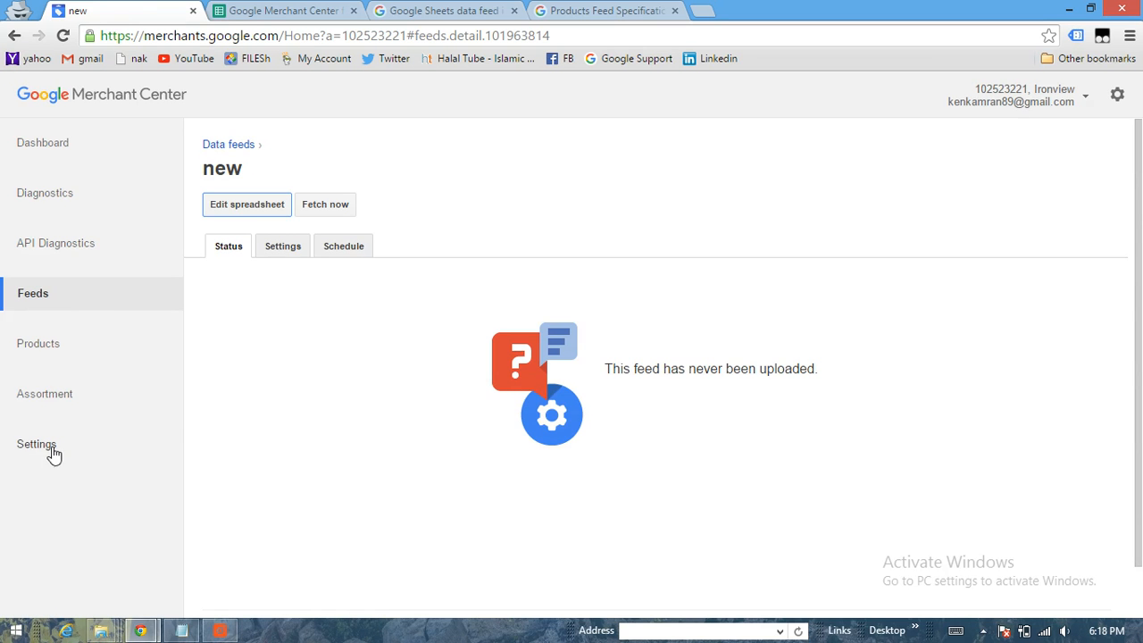
Go to Settings > Shipping to view Australia's existing shipping methods
left_click(37, 444)
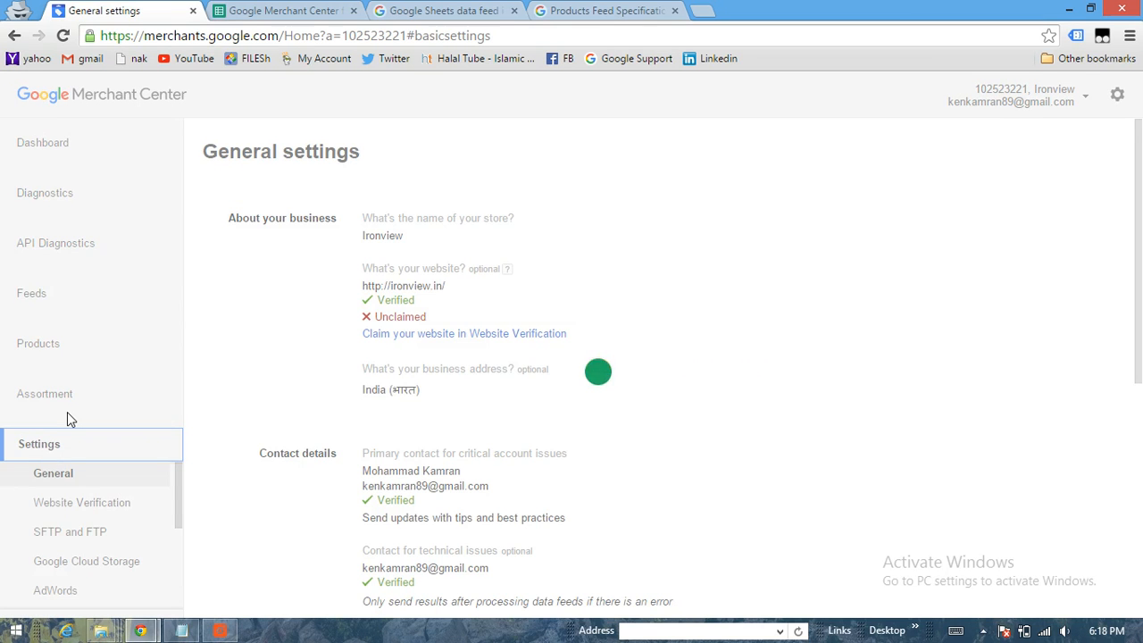
scroll("down", 3)
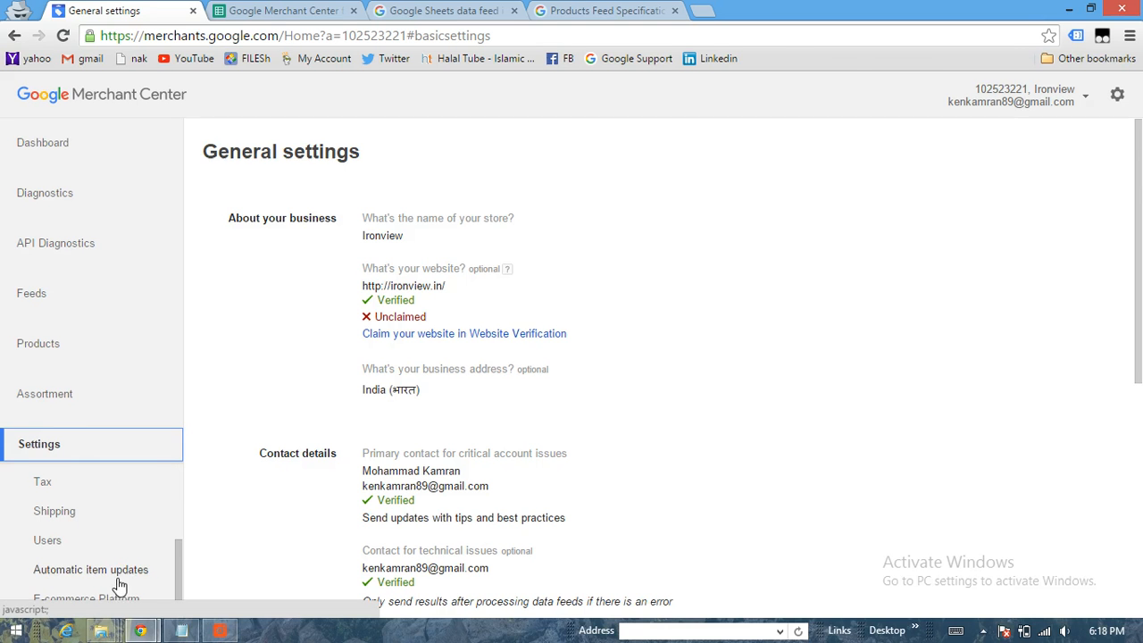
mouse_move(83, 534)
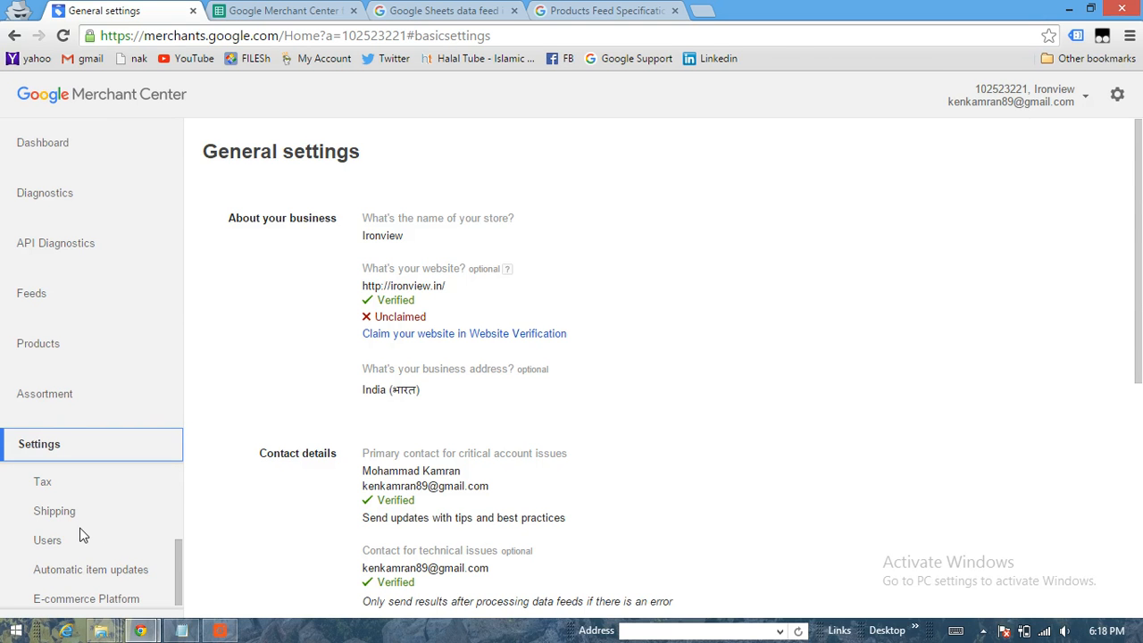
left_click(55, 511)
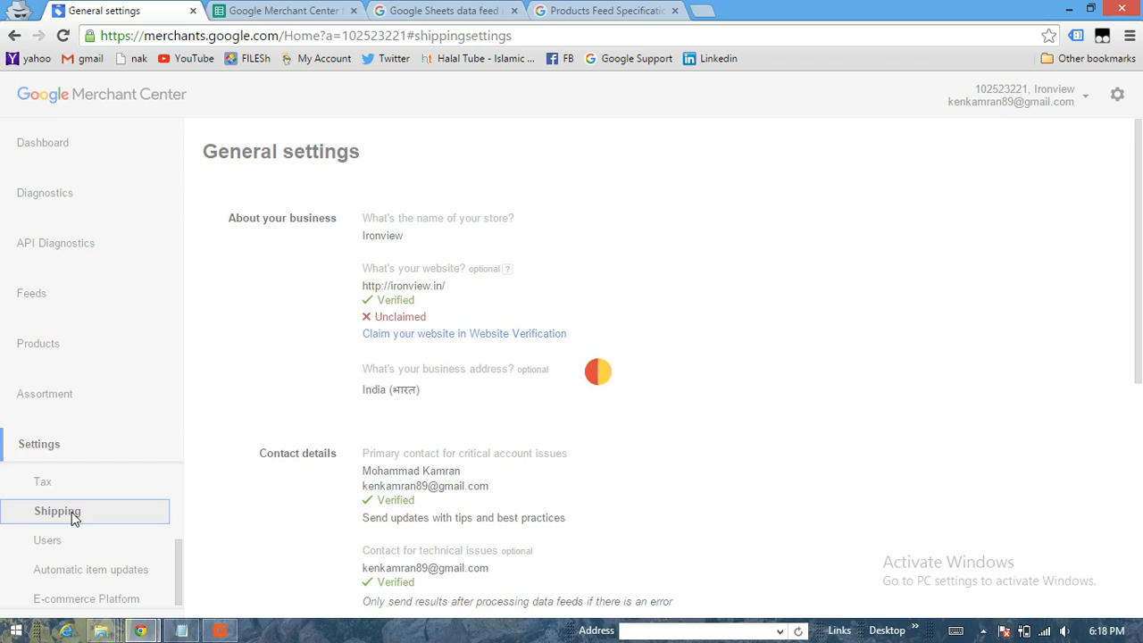
left_click(57, 511)
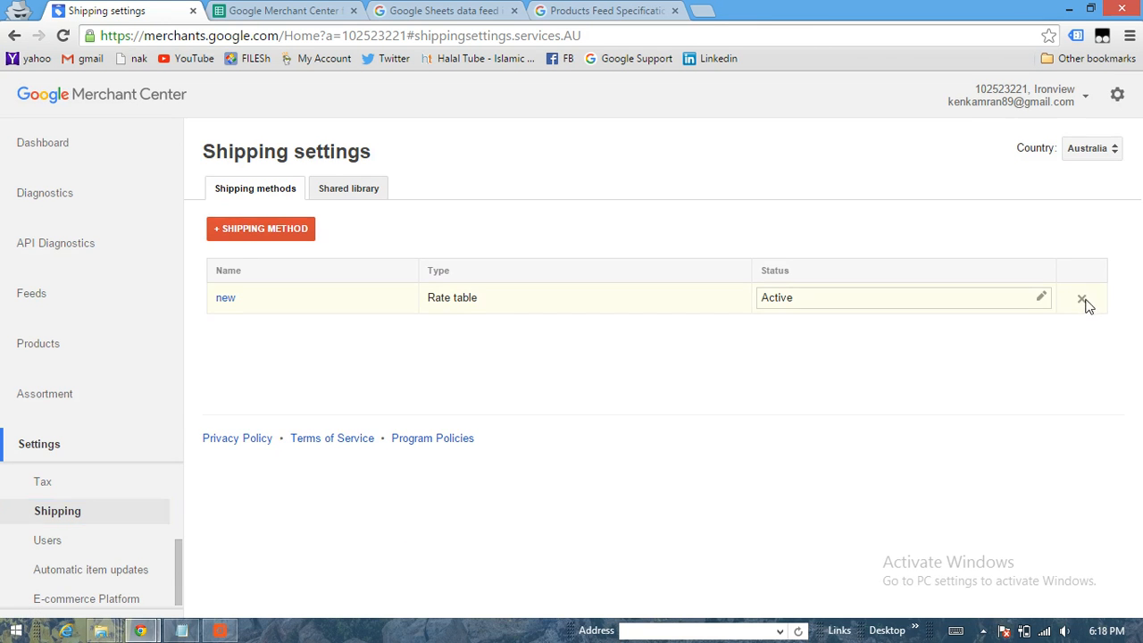
Delete the old rate-table method and start a new shipping method named 'new'
left_click(1082, 297)
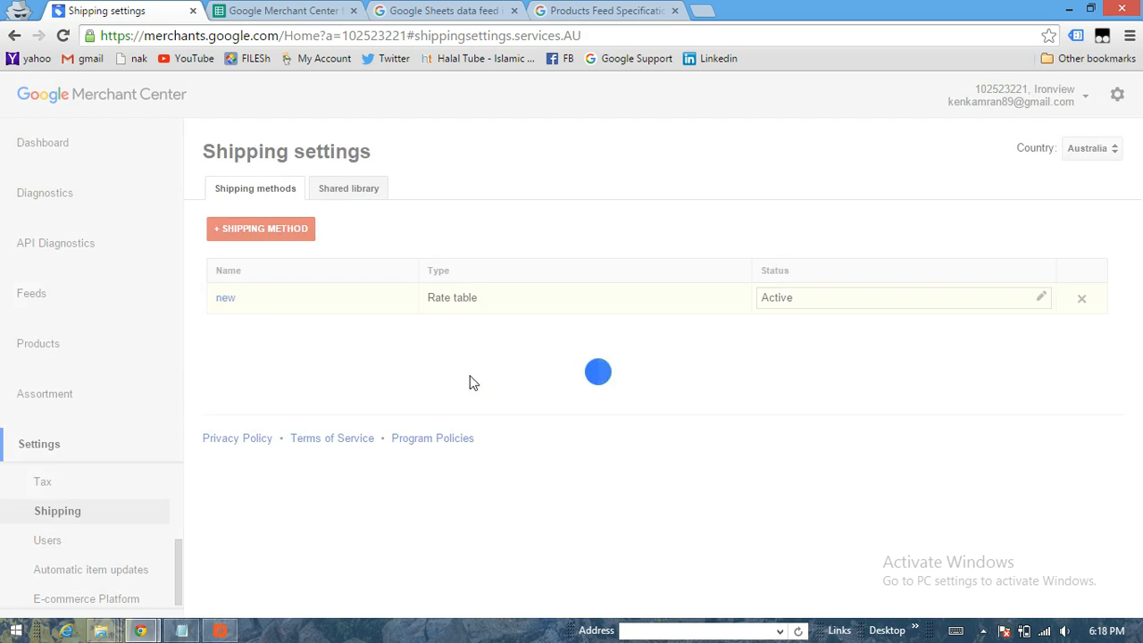
left_click(261, 229)
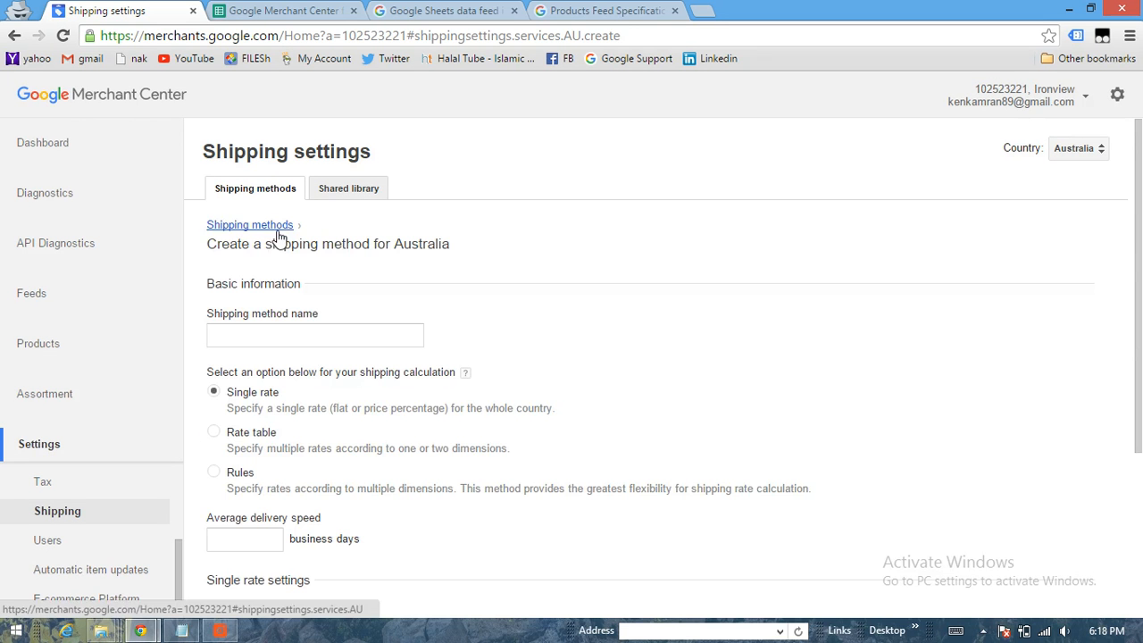
type("n")
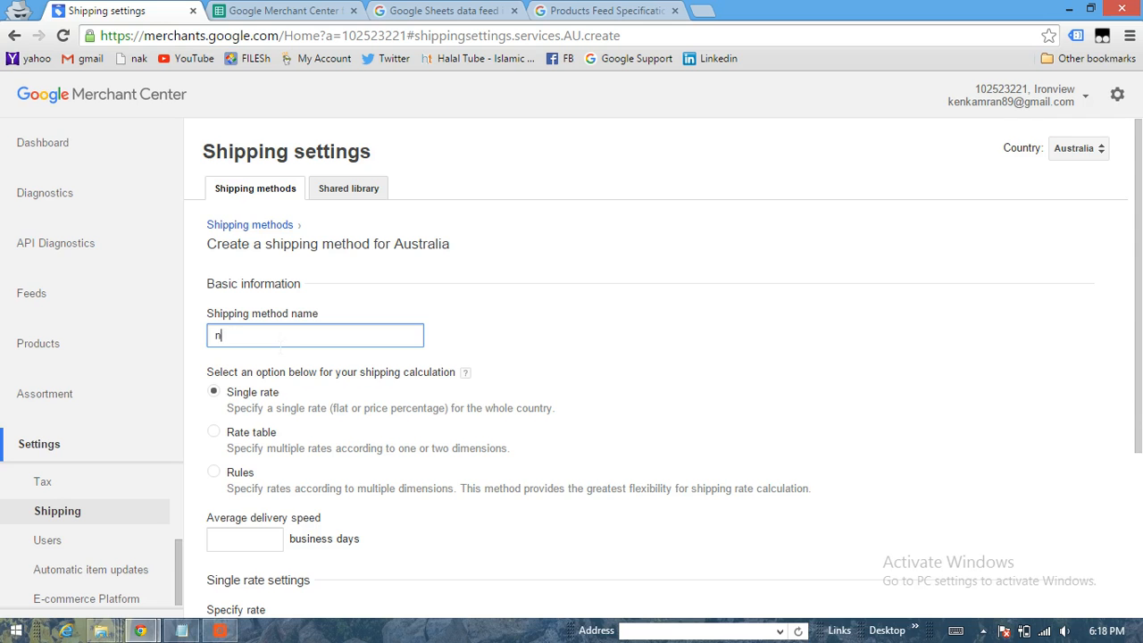
type("ew")
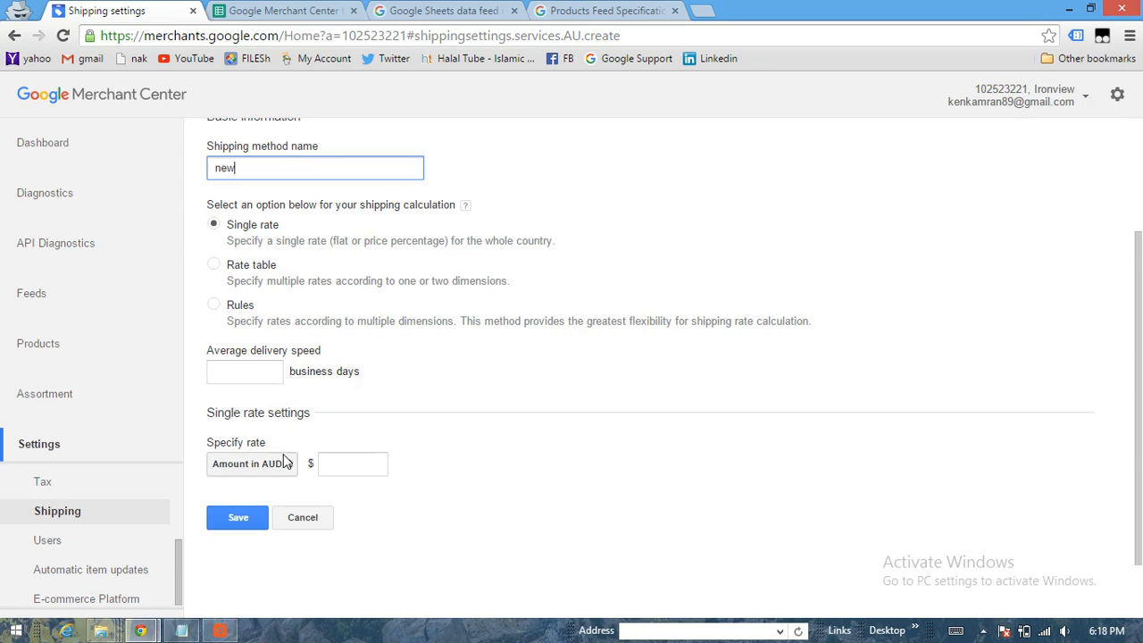
Give it 3 business days delivery and a 2 AUD single rate, and save
left_click(244, 372)
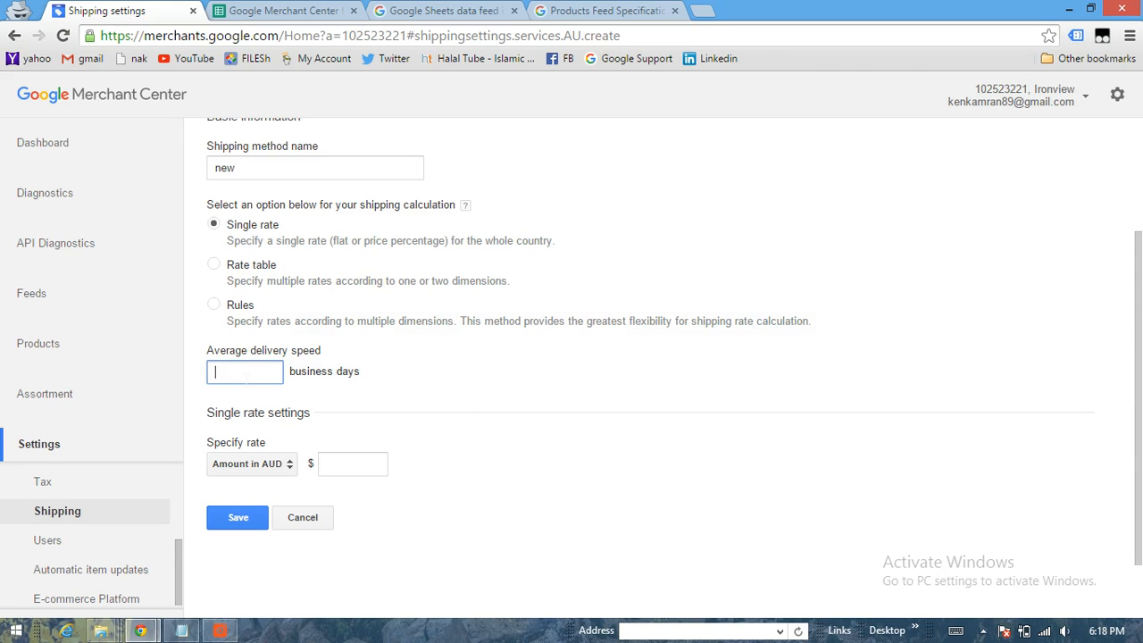
type("3")
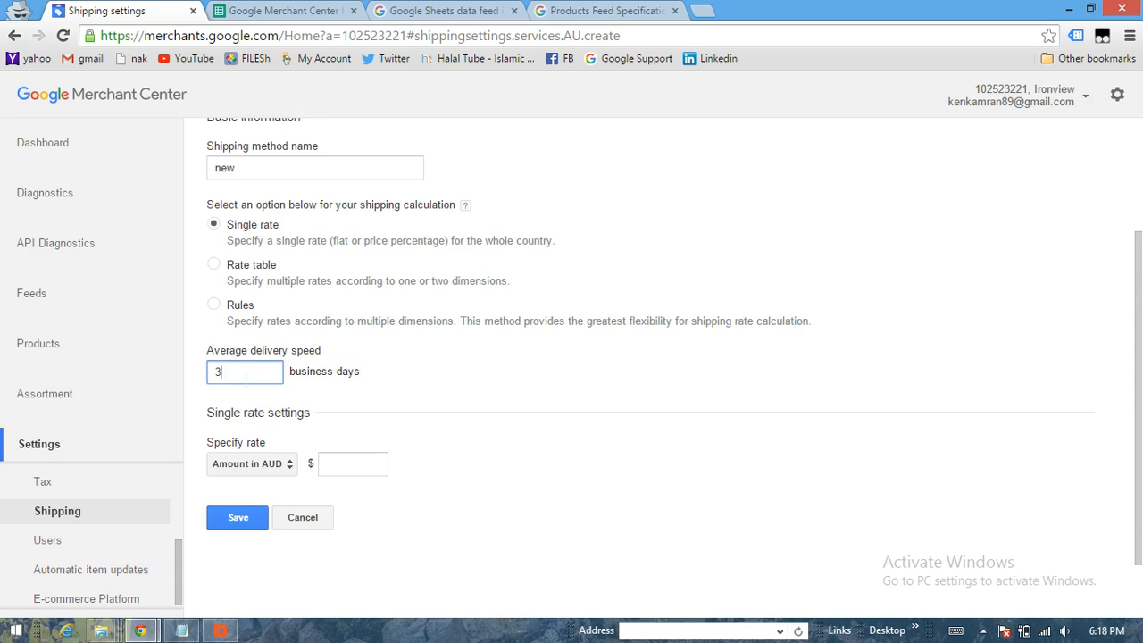
scroll("down", 3)
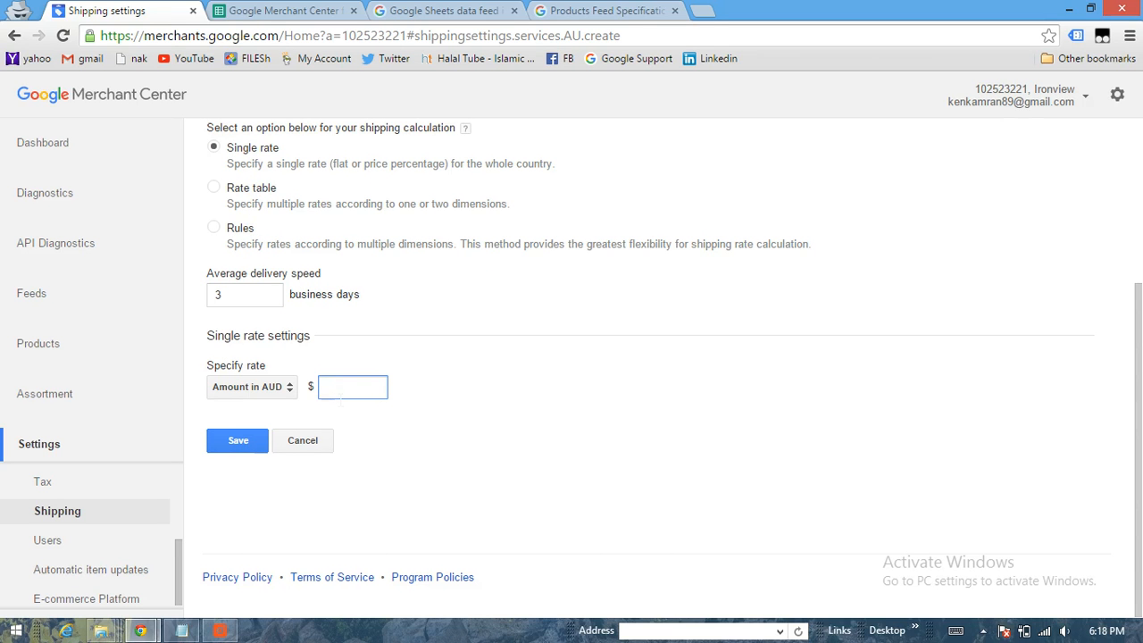
type("2")
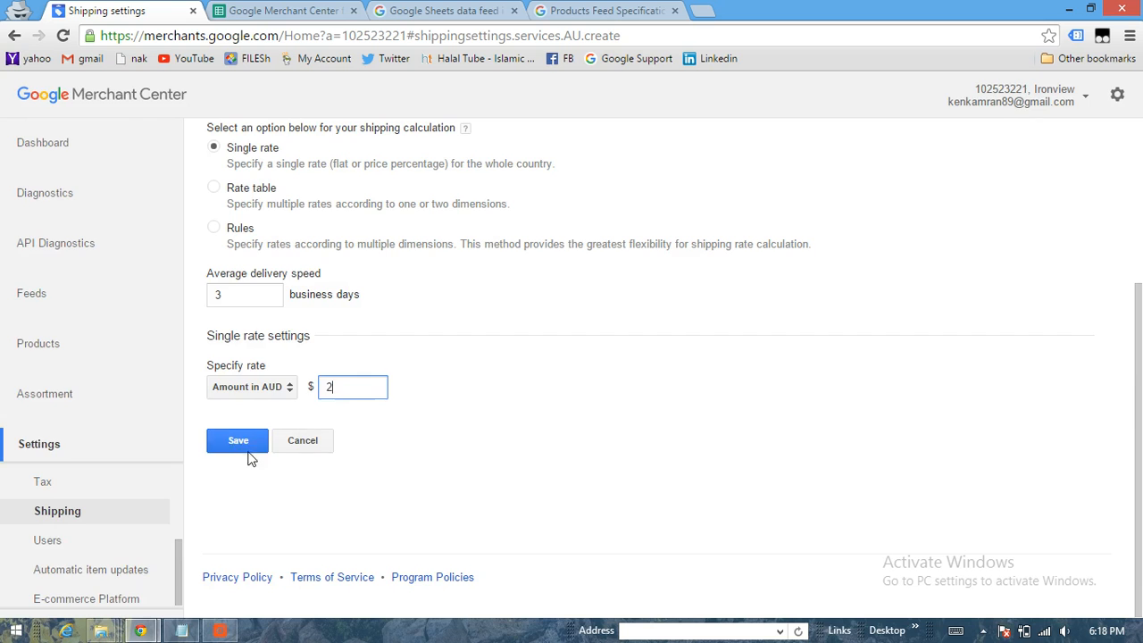
left_click(238, 440)
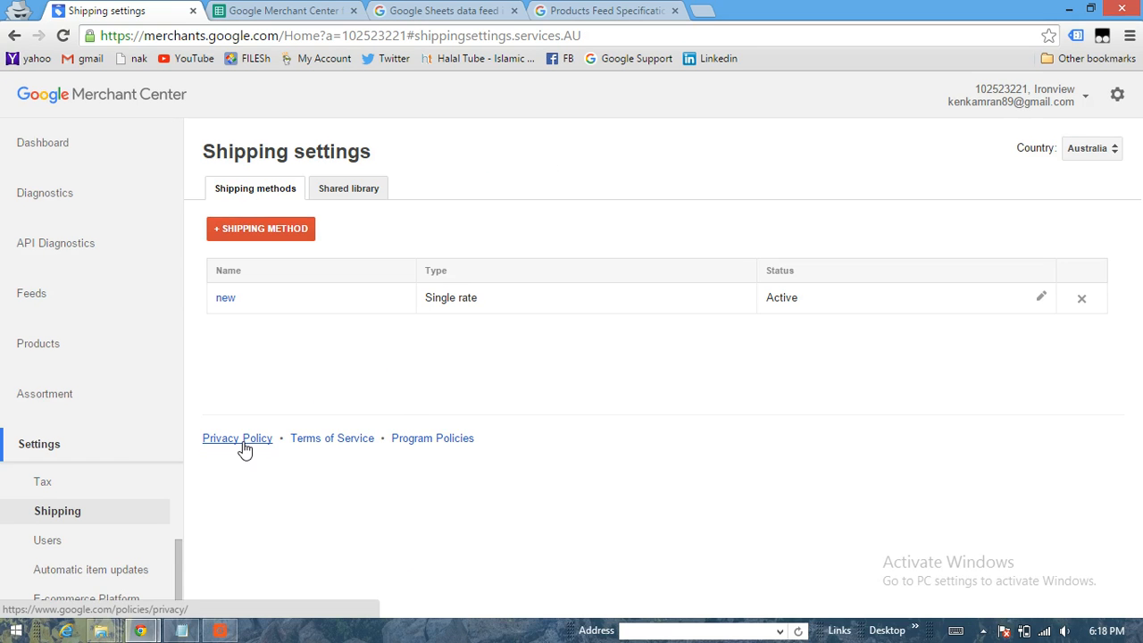
mouse_move(413, 387)
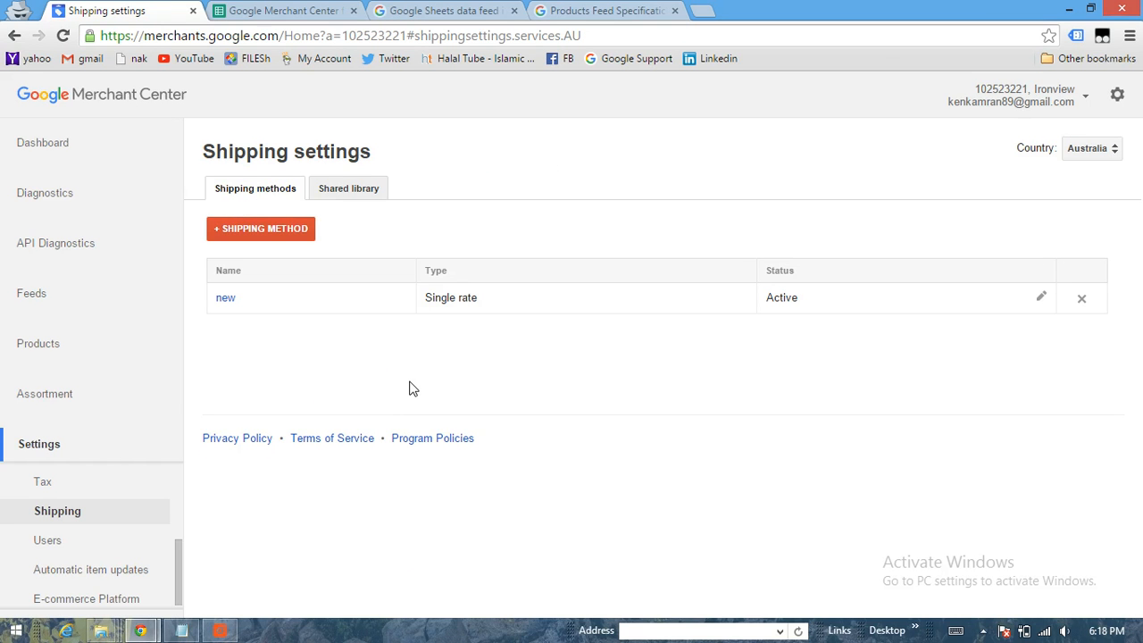
mouse_move(549, 347)
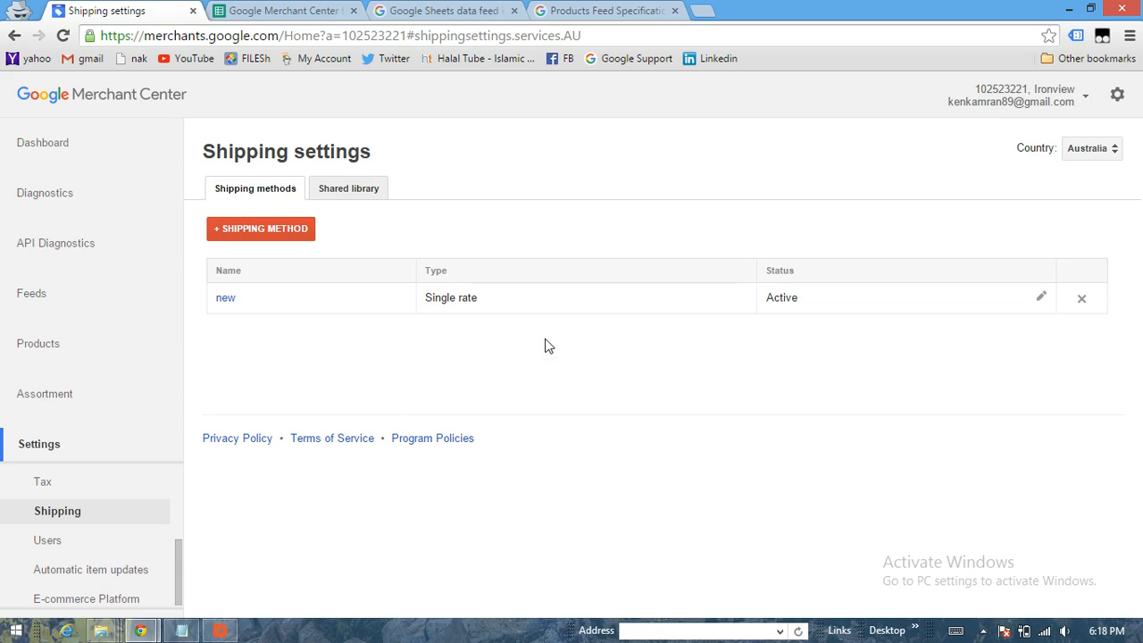
left_click(1082, 297)
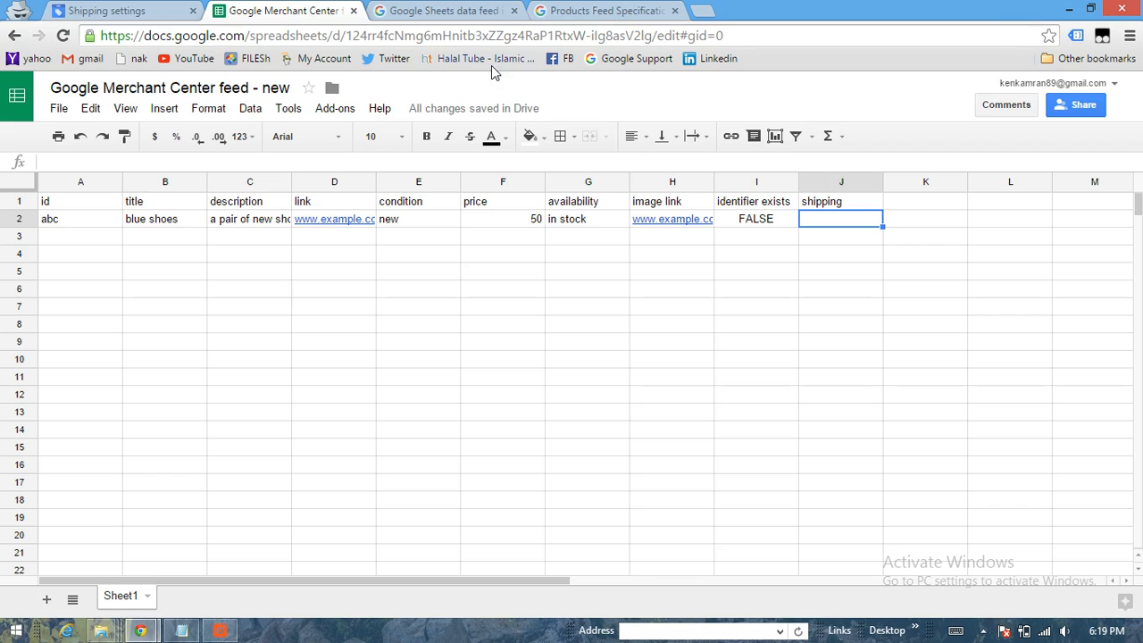
mouse_move(785, 253)
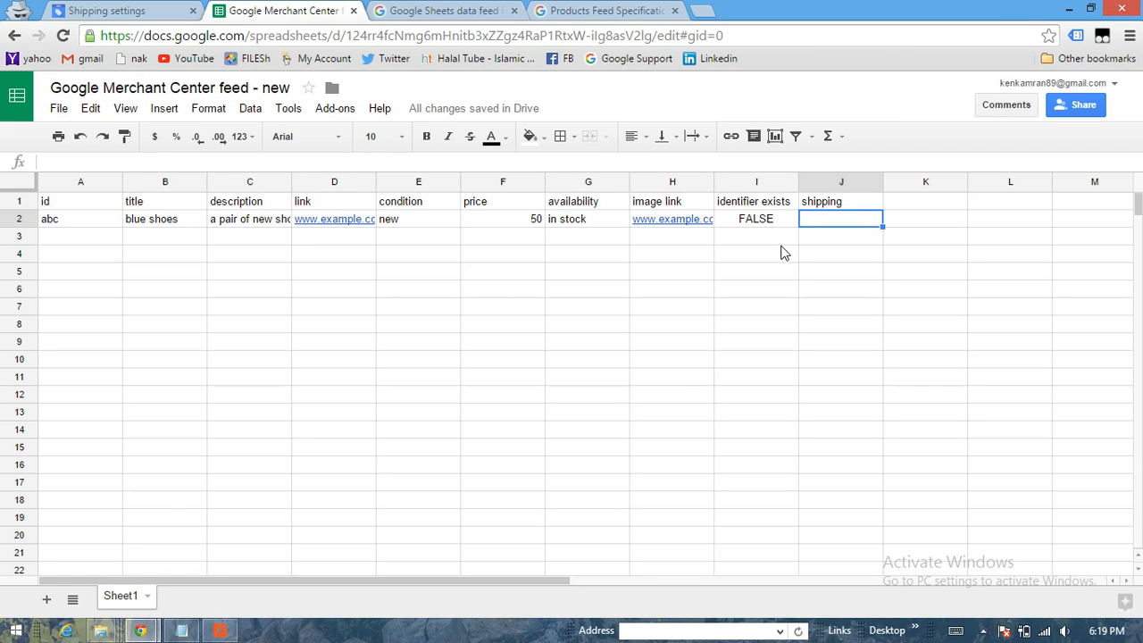